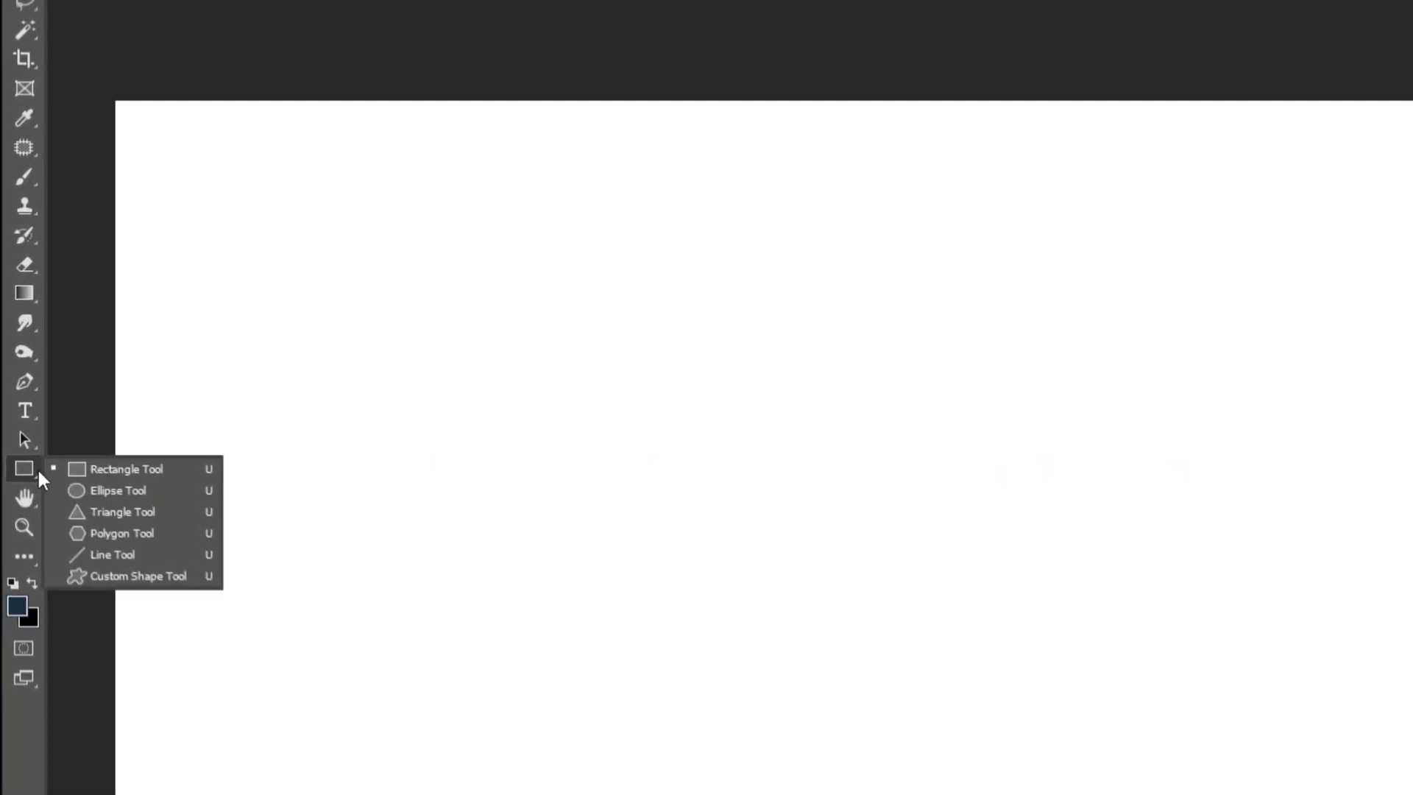
- Draw a square with no stroke and a dark navy #162e42 fill
left_click_drag(551, 280, 883, 612)
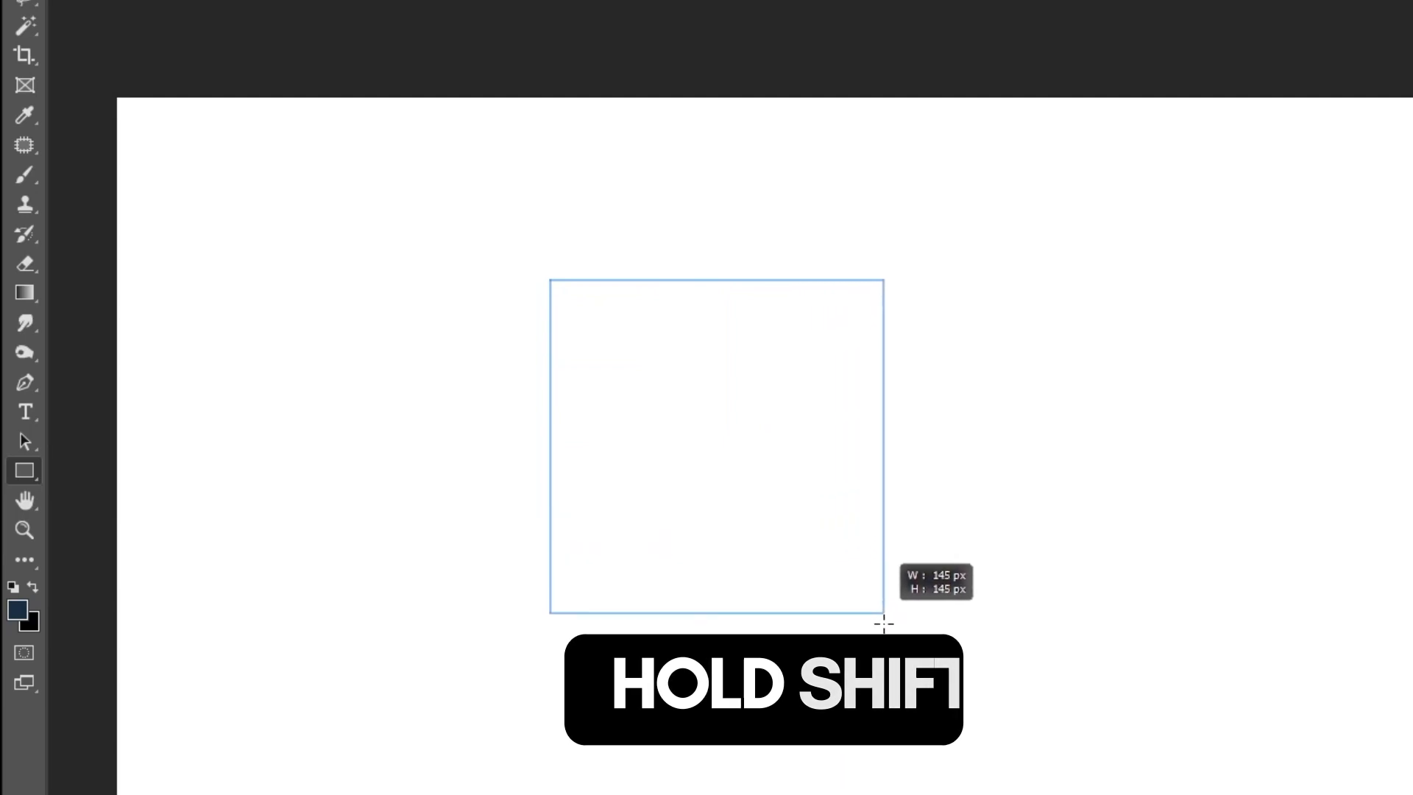
left_click_drag(551, 280, 883, 622)
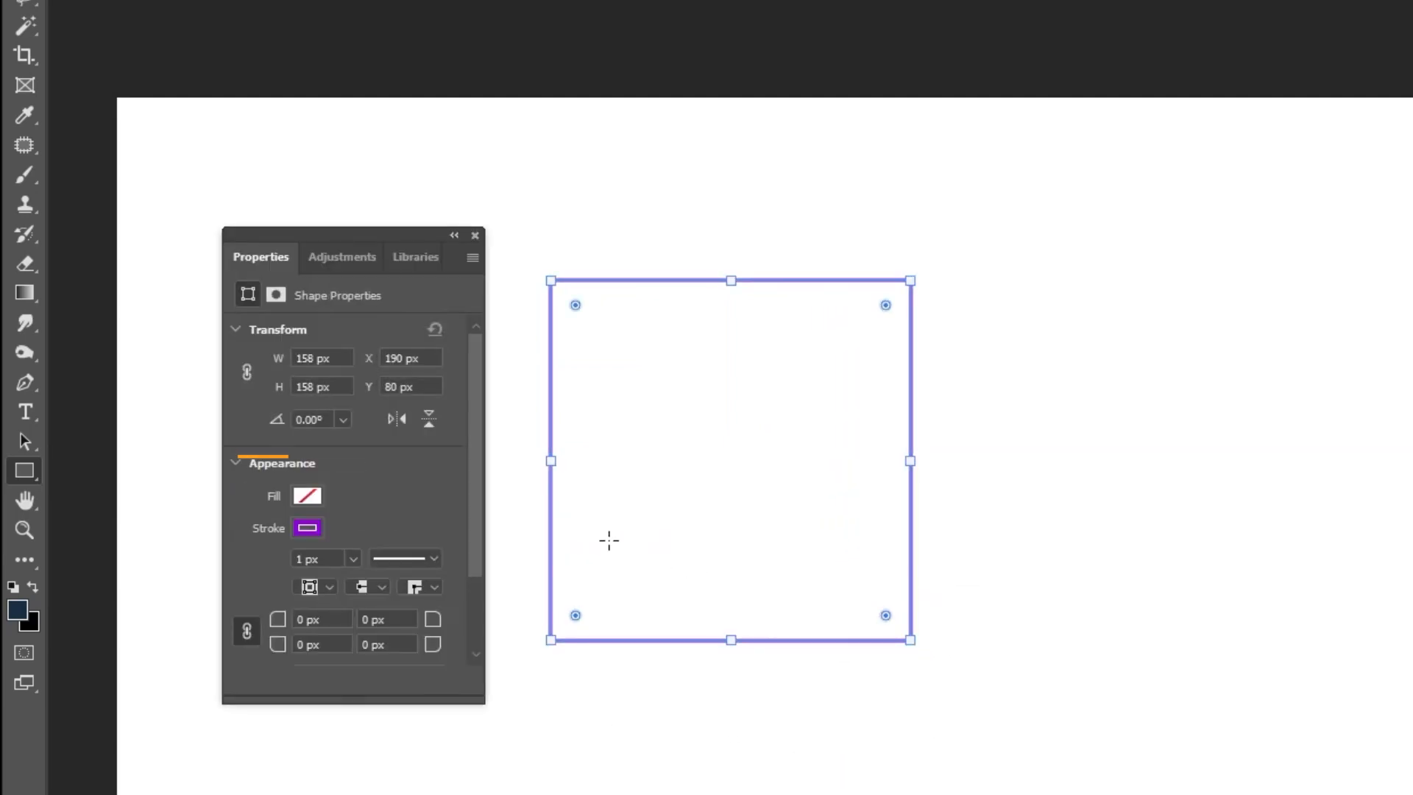
left_click(306, 494)
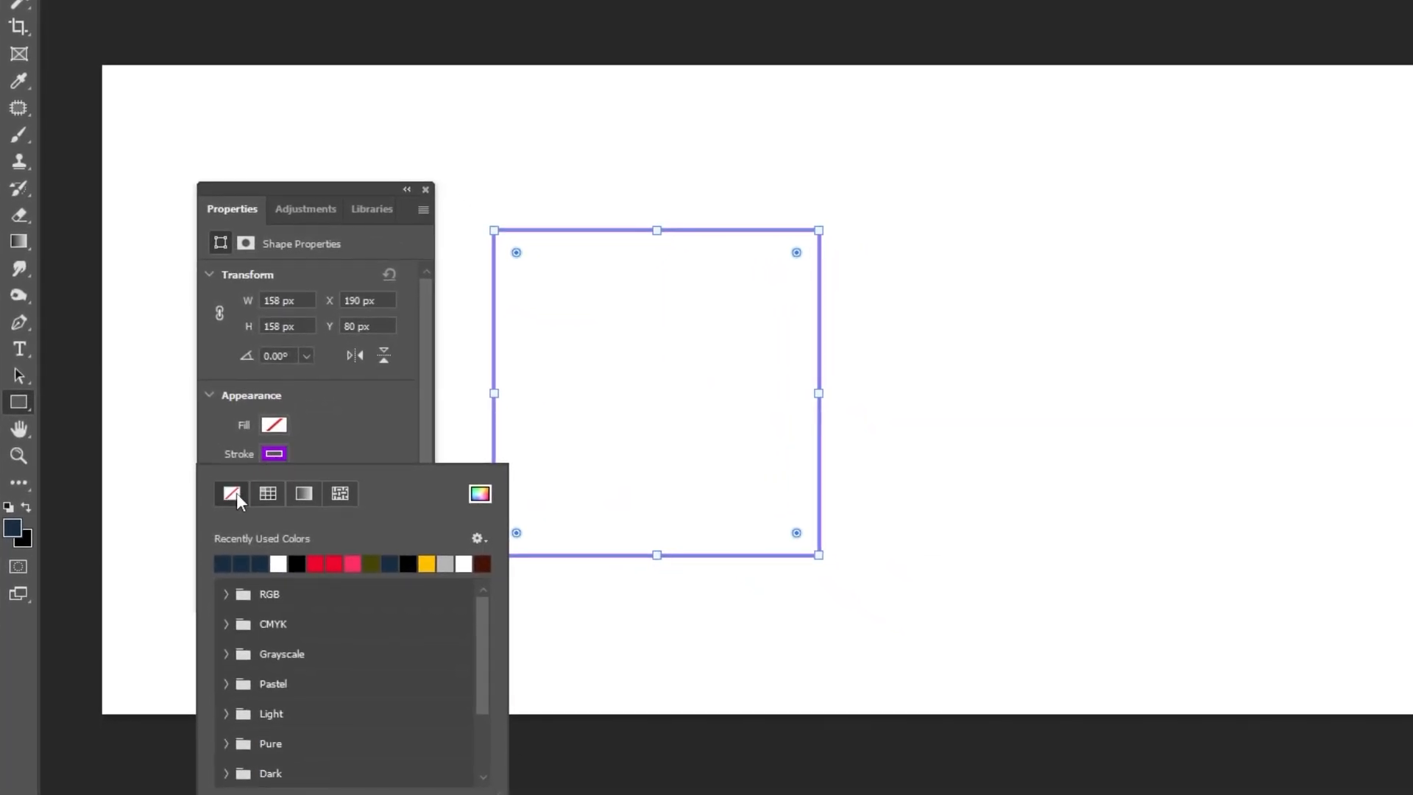
left_click(274, 425)
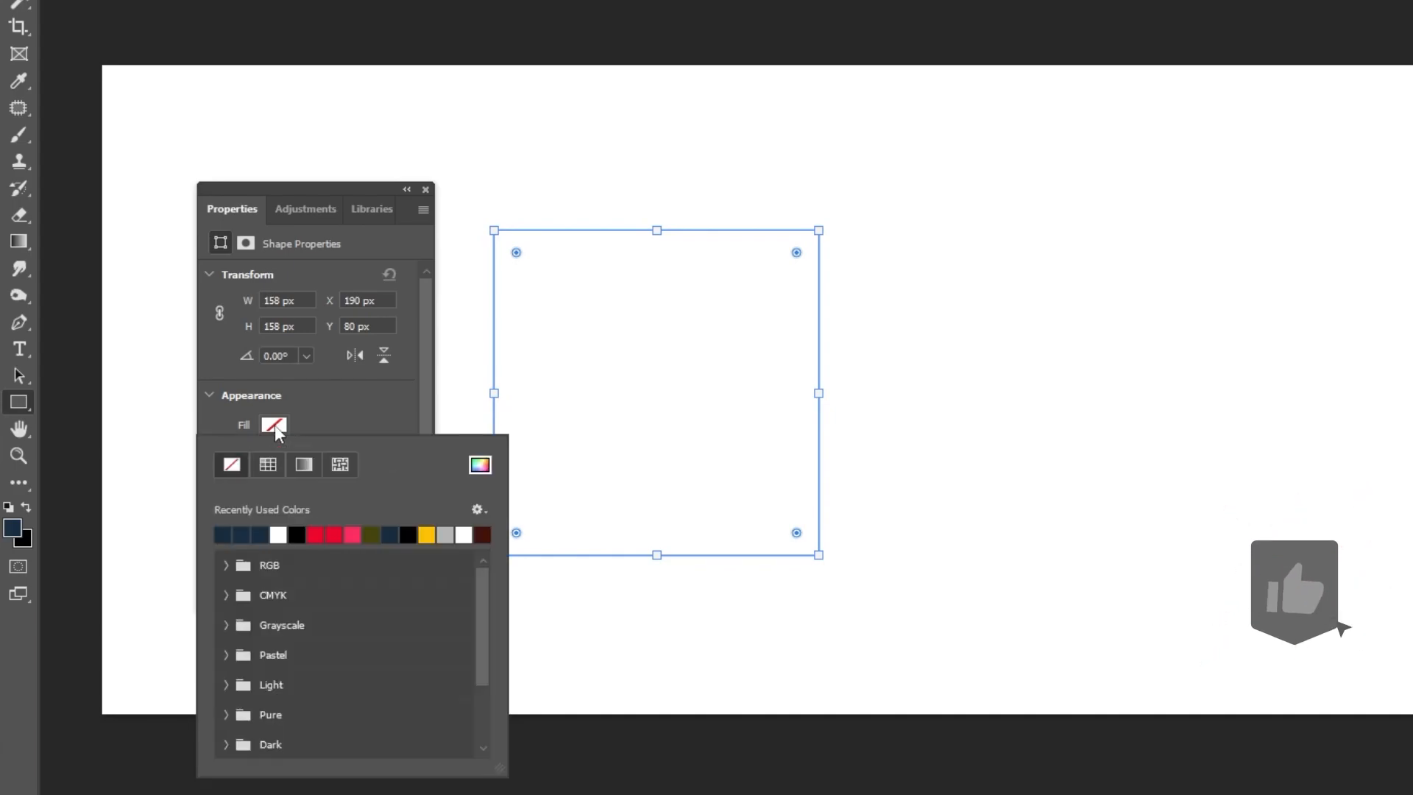
left_click(221, 536)
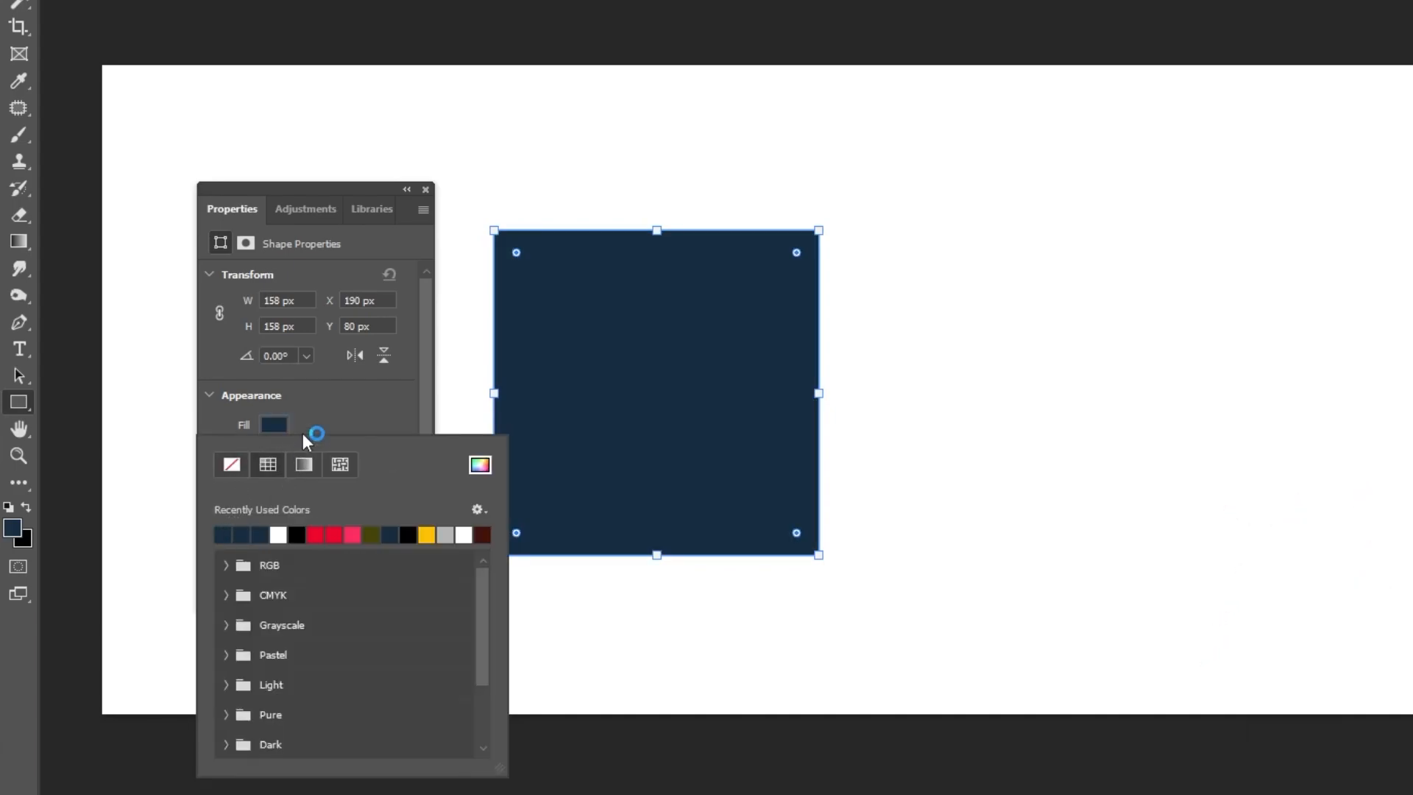
left_click(480, 464)
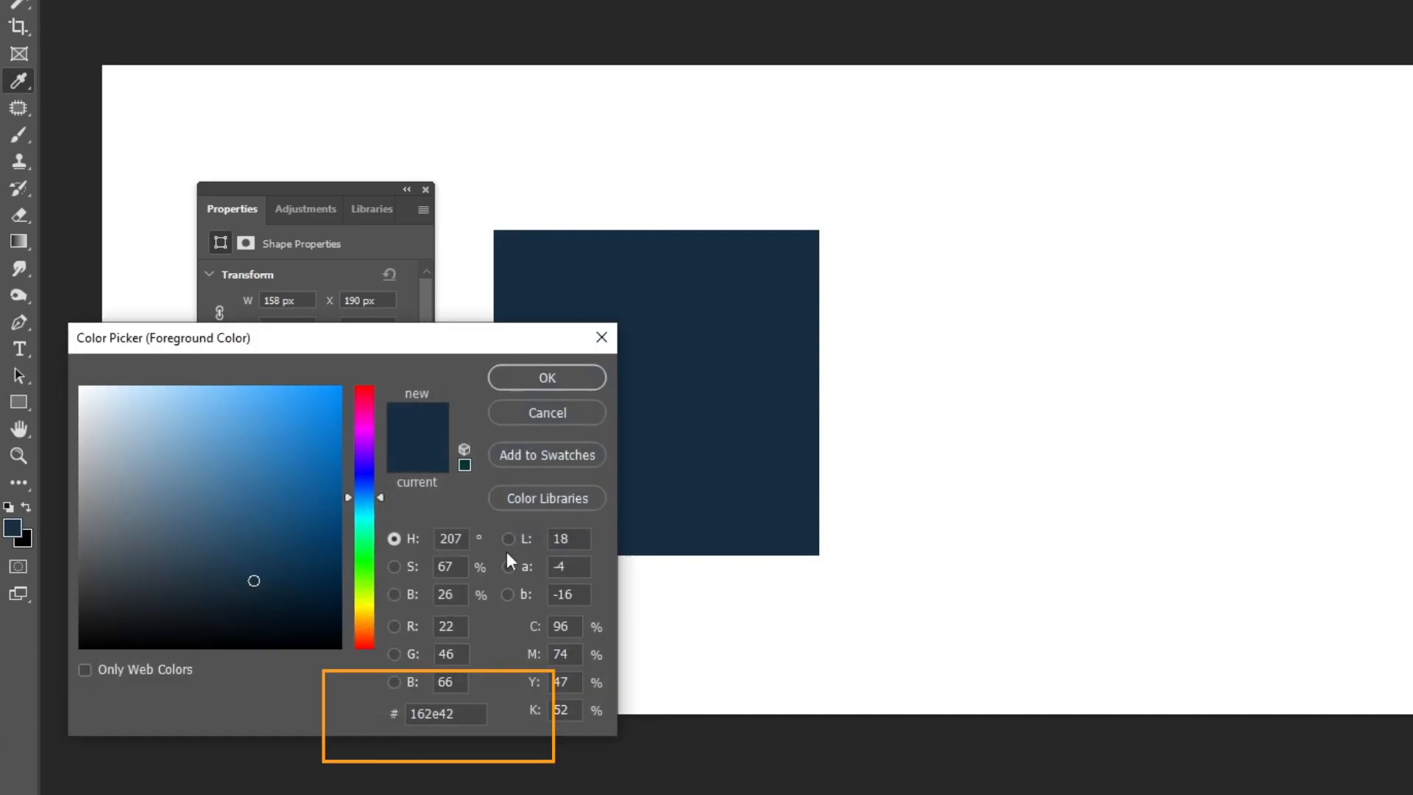
left_click(548, 377)
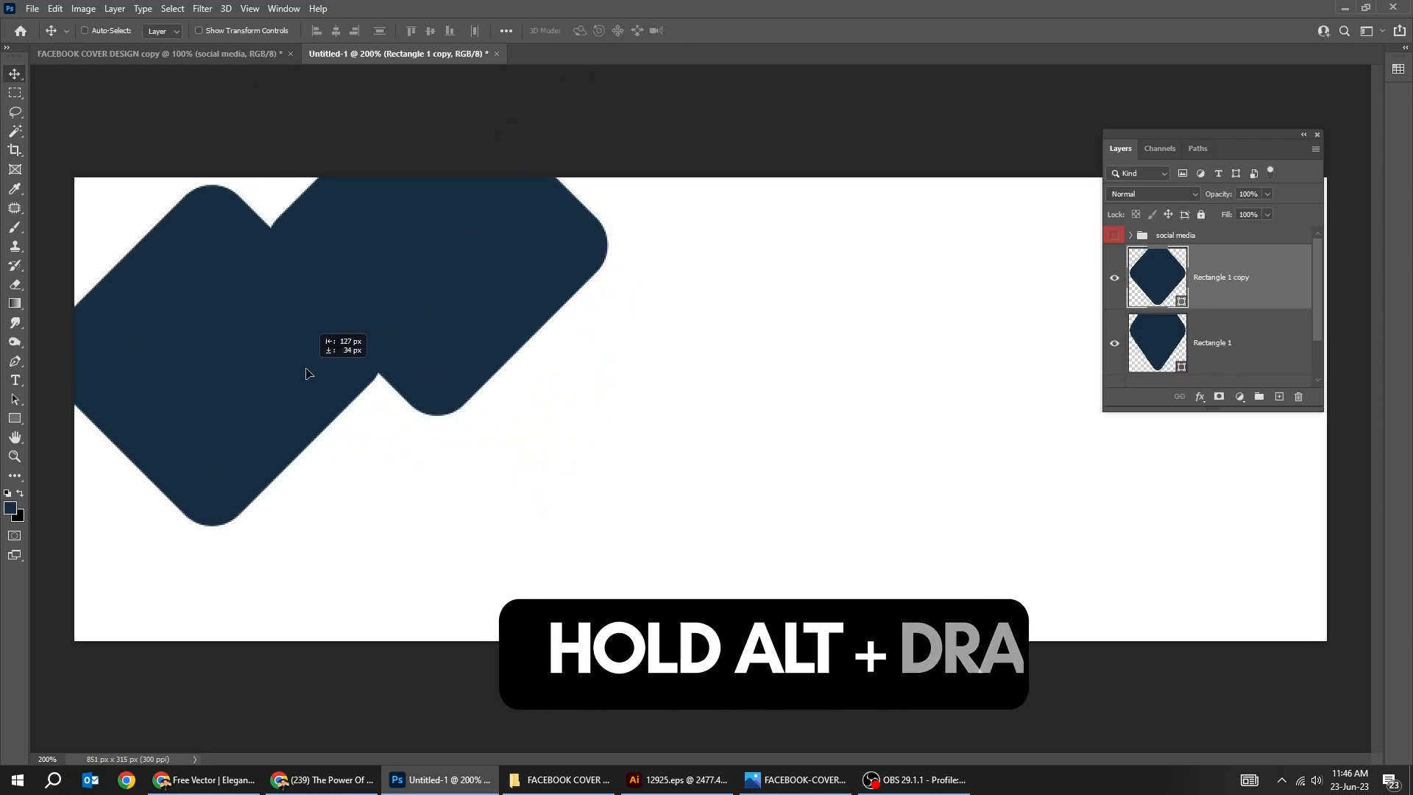
- Alt-drag a copy of the rounded rotated tile beside the original
left_click_drag(306, 374, 270, 384)
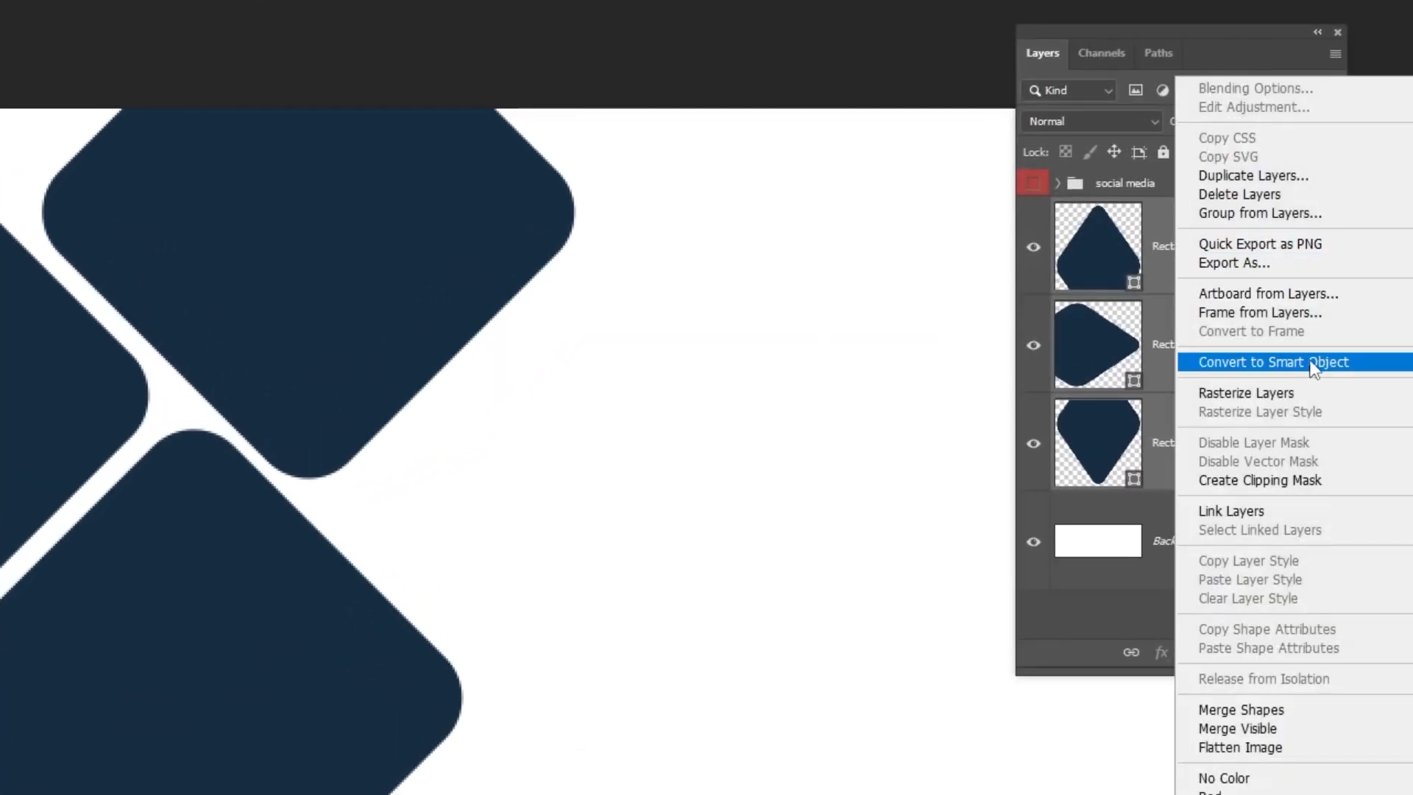
- Convert the three navy tile layers into a single smart object
left_click(1271, 362)
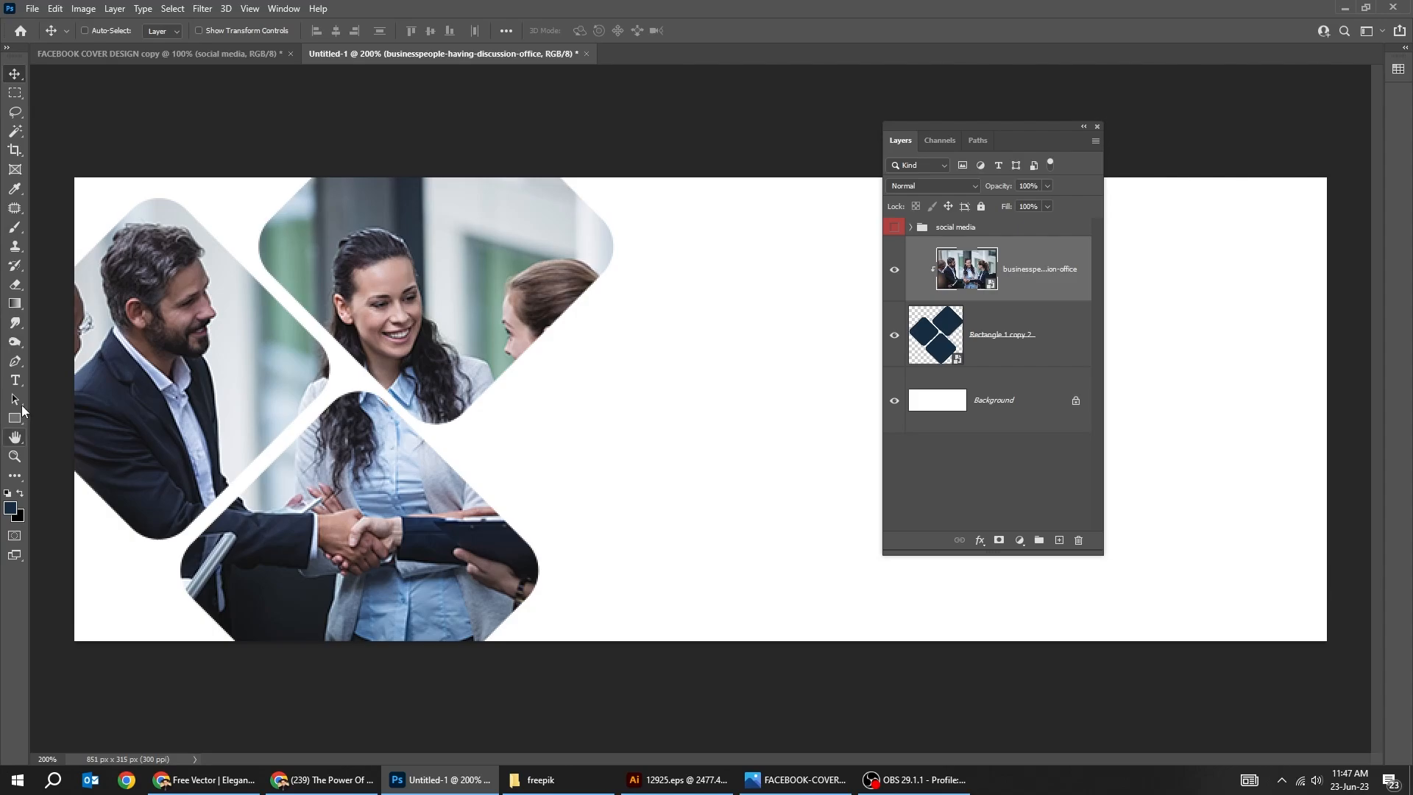
- Hide the panels and draw a new navy square on the right, reshaping it toward the edge
key("Tab")
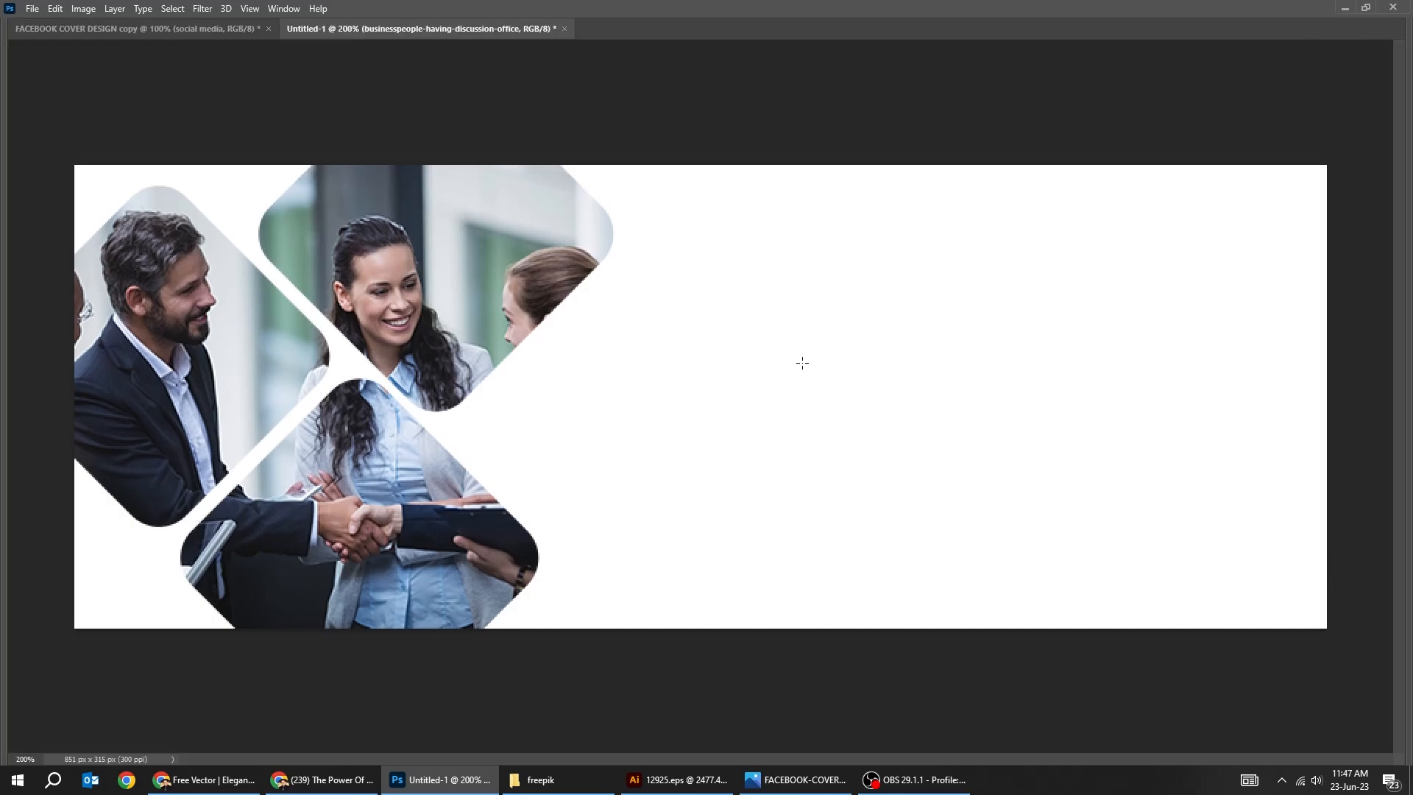
left_click_drag(756, 289, 1021, 556)
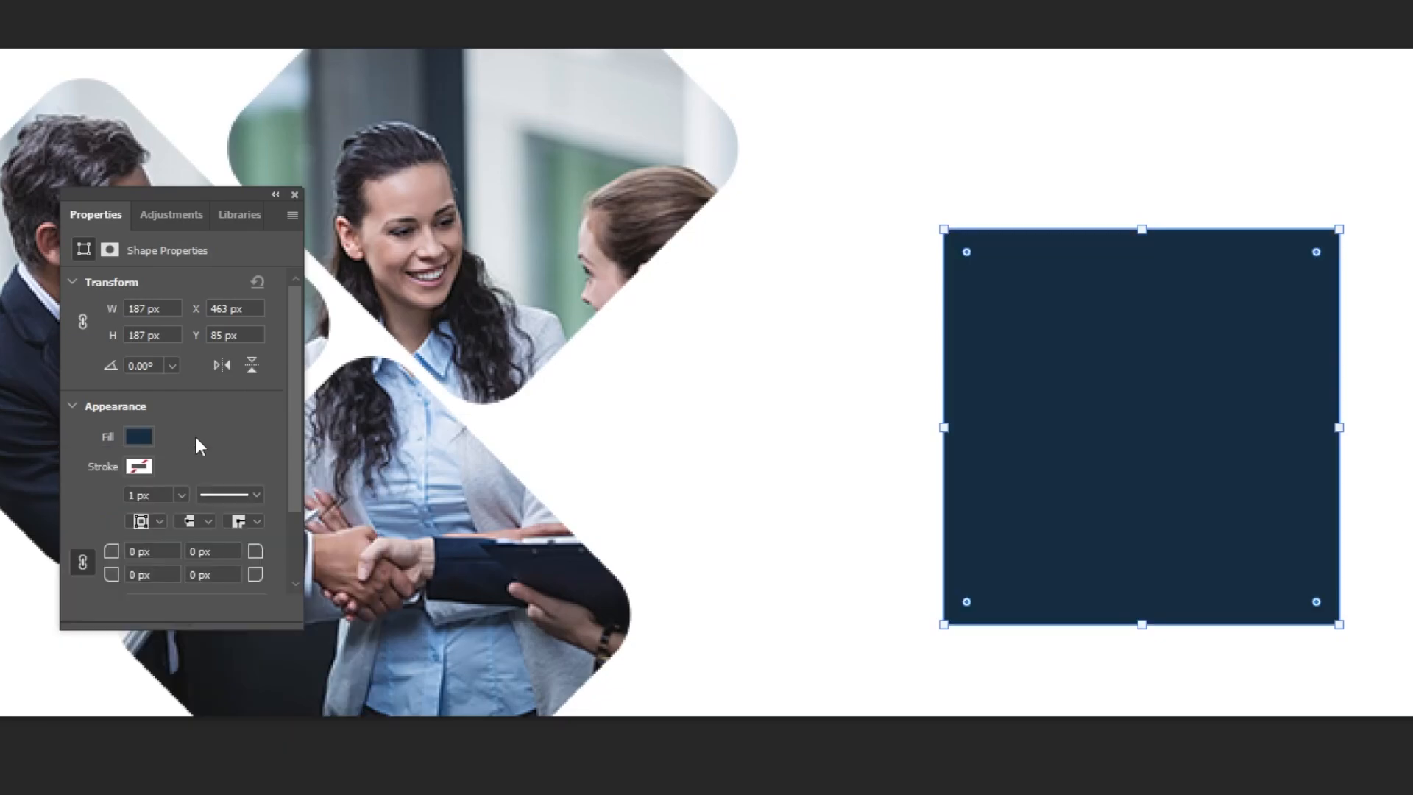
left_click_drag(967, 252, 1022, 311)
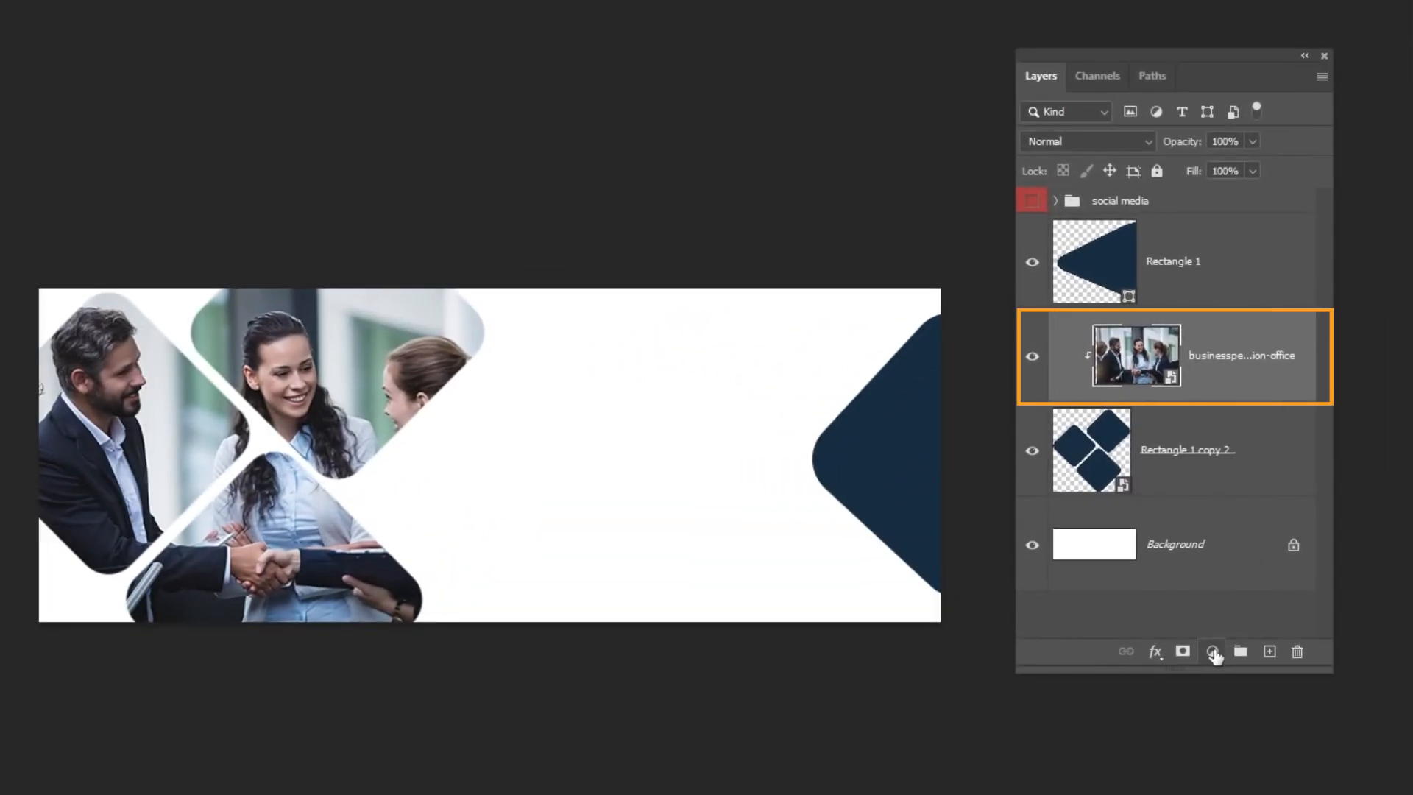
- Add a clipped Hue/Saturation adjustment with raised Saturation and Color Burn blending
left_click(1213, 650)
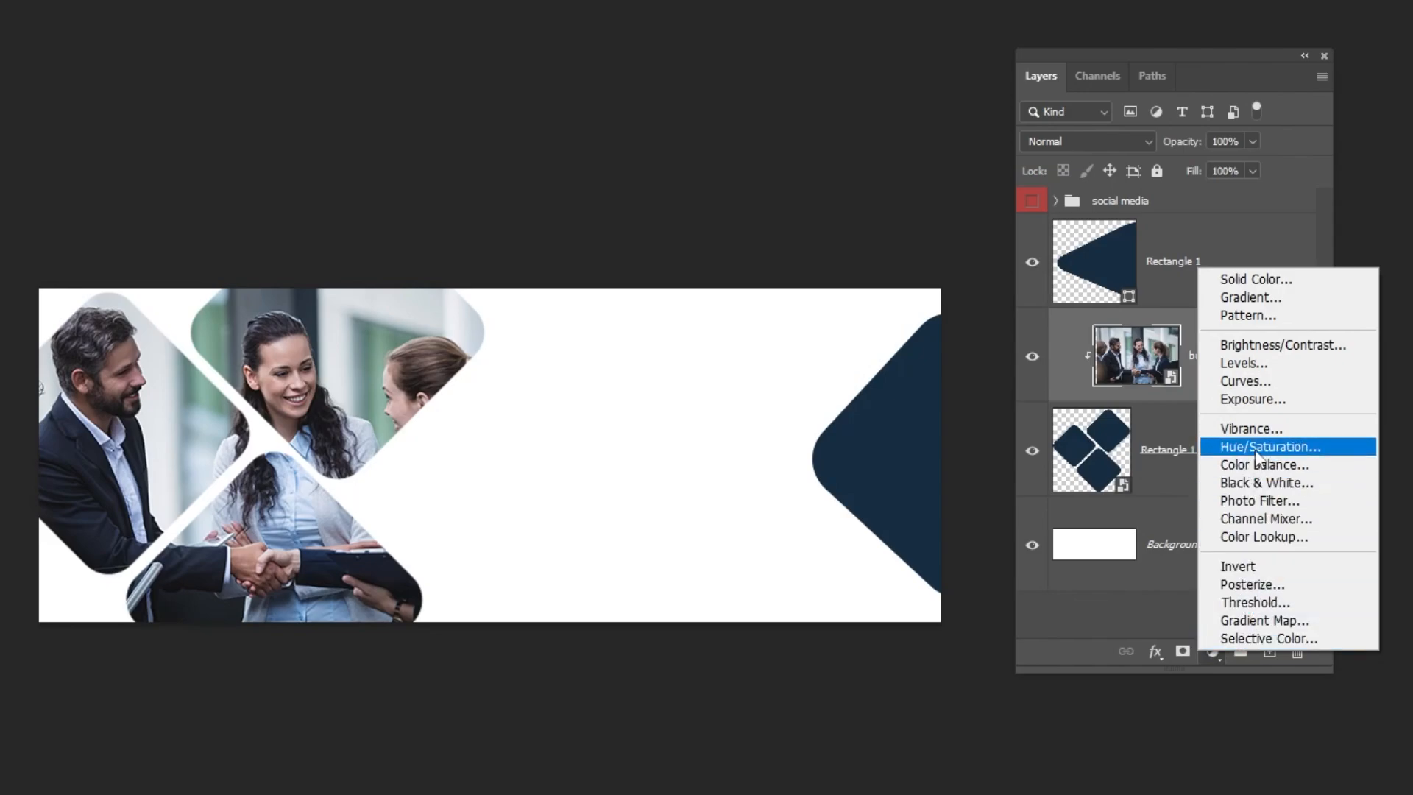
left_click(1269, 448)
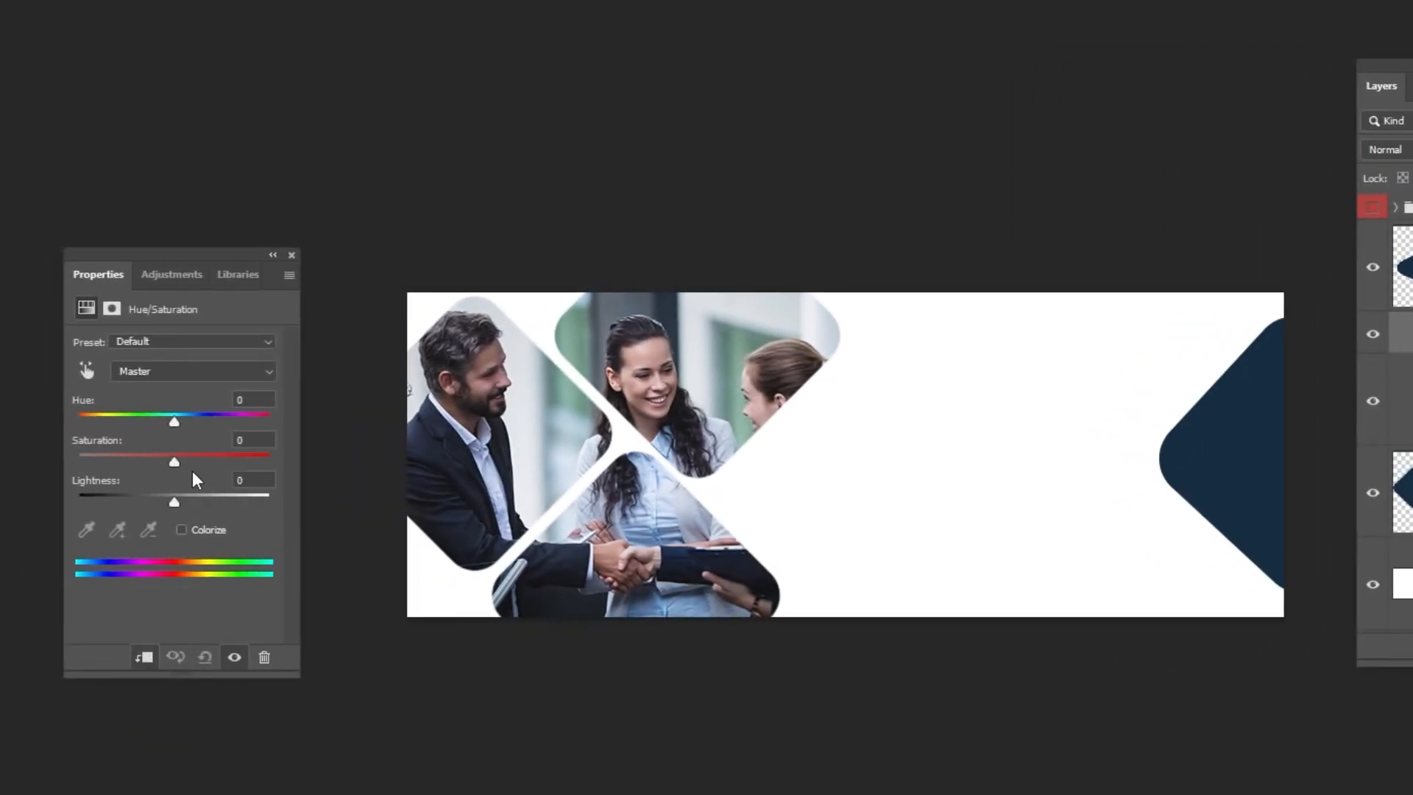
left_click_drag(174, 461, 267, 461)
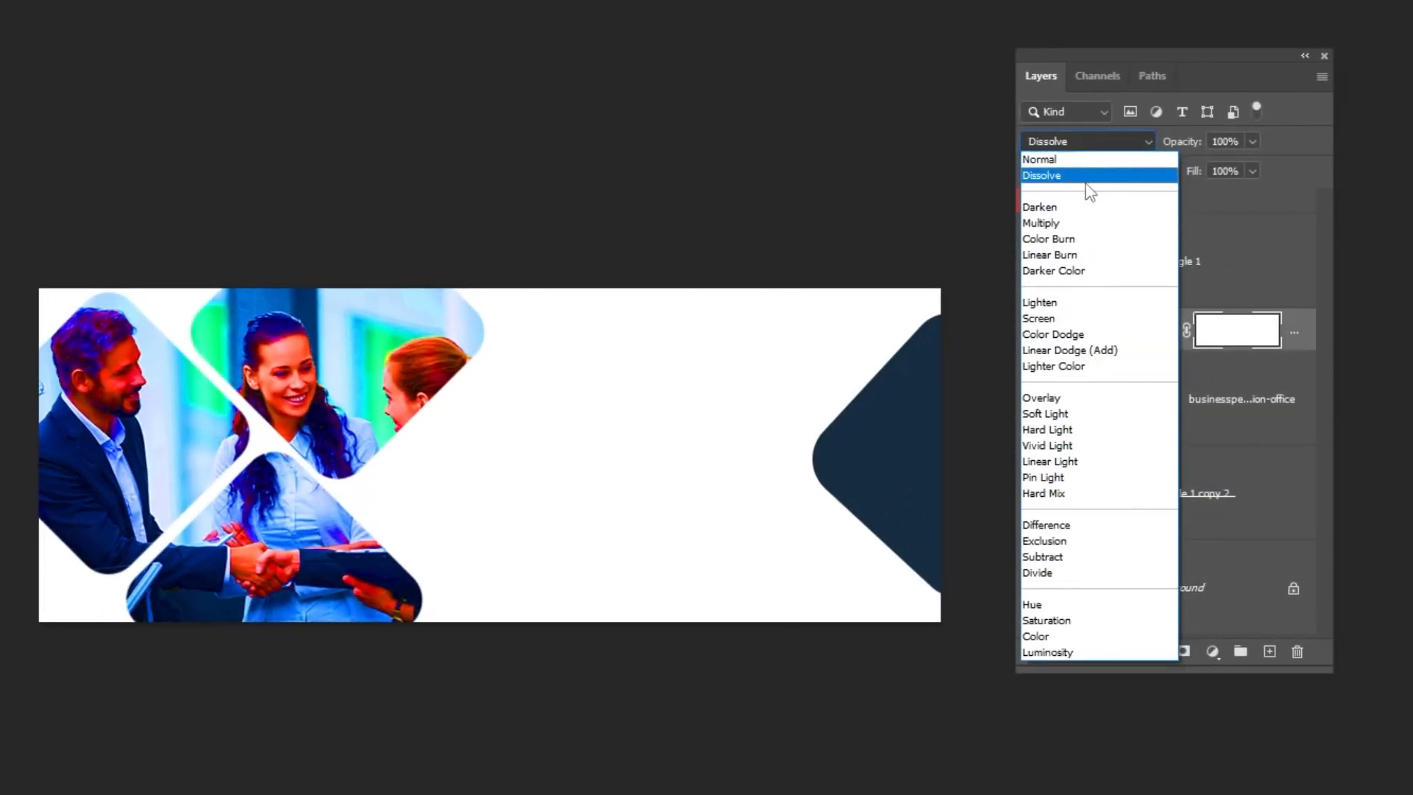
left_click(1048, 238)
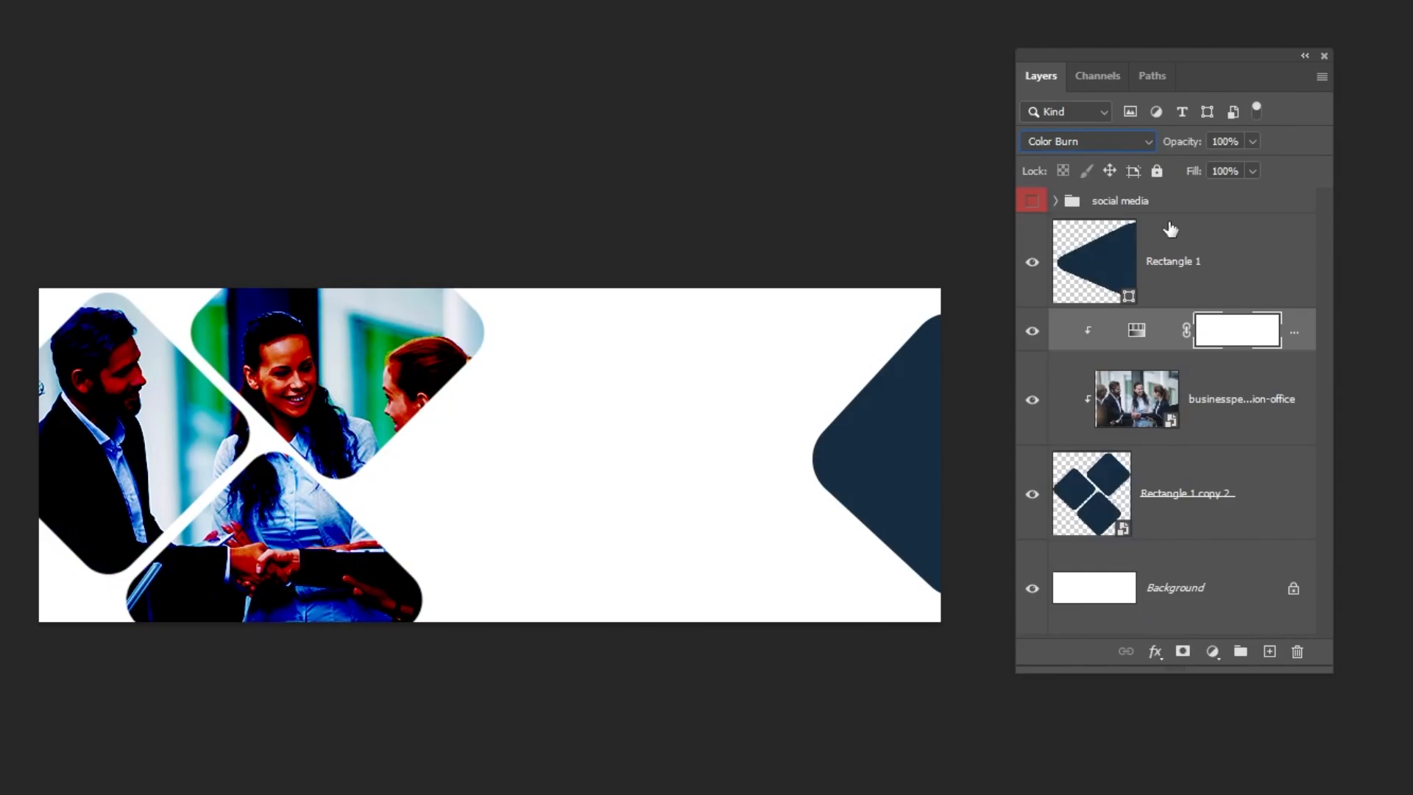
- Give the duplicated adjustment a low fill and Dissolve blending for speckles
left_click(1224, 171)
type("5")
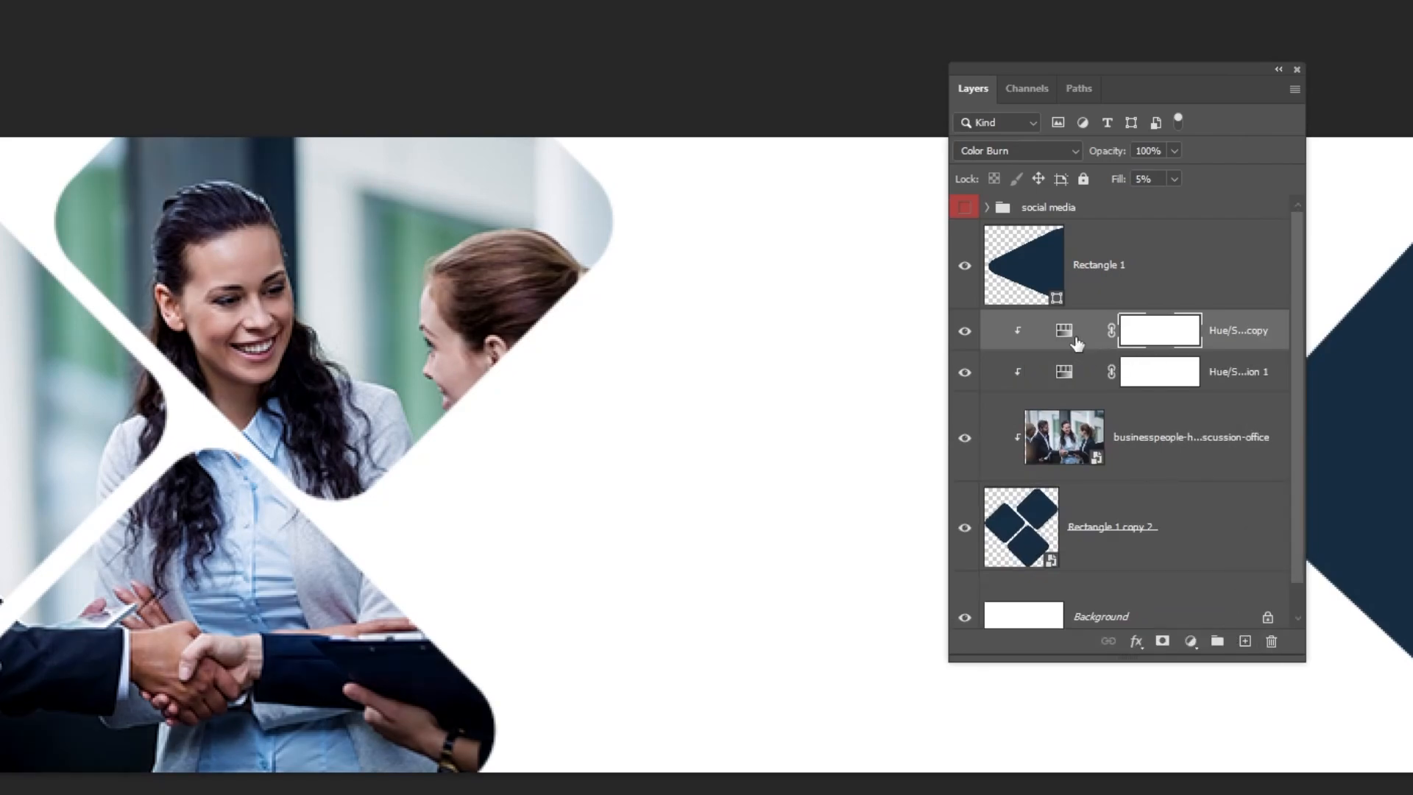
left_click(1016, 150)
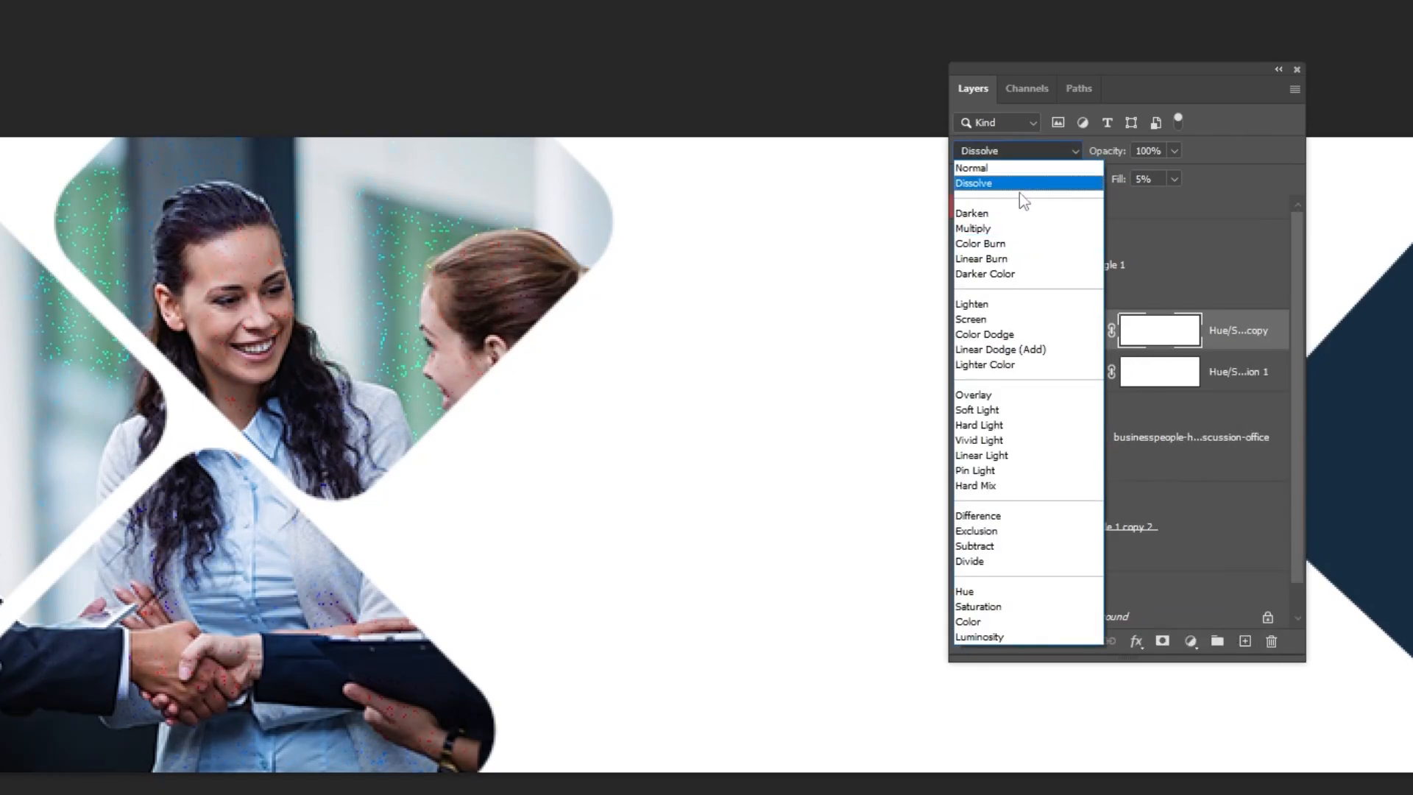
left_click(983, 334)
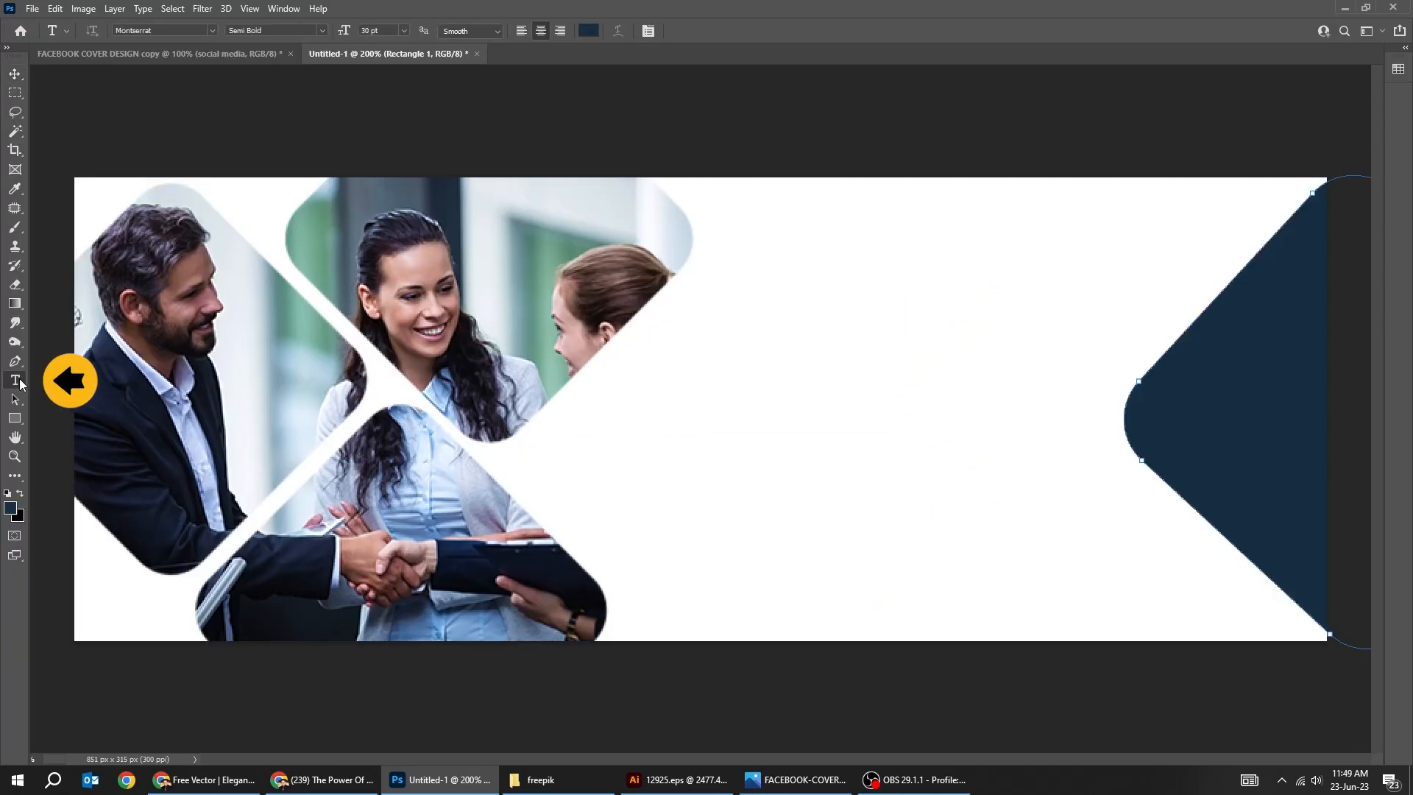
- Add the navy 'Your Business Name' headline and resize it
type("Your Business Name")
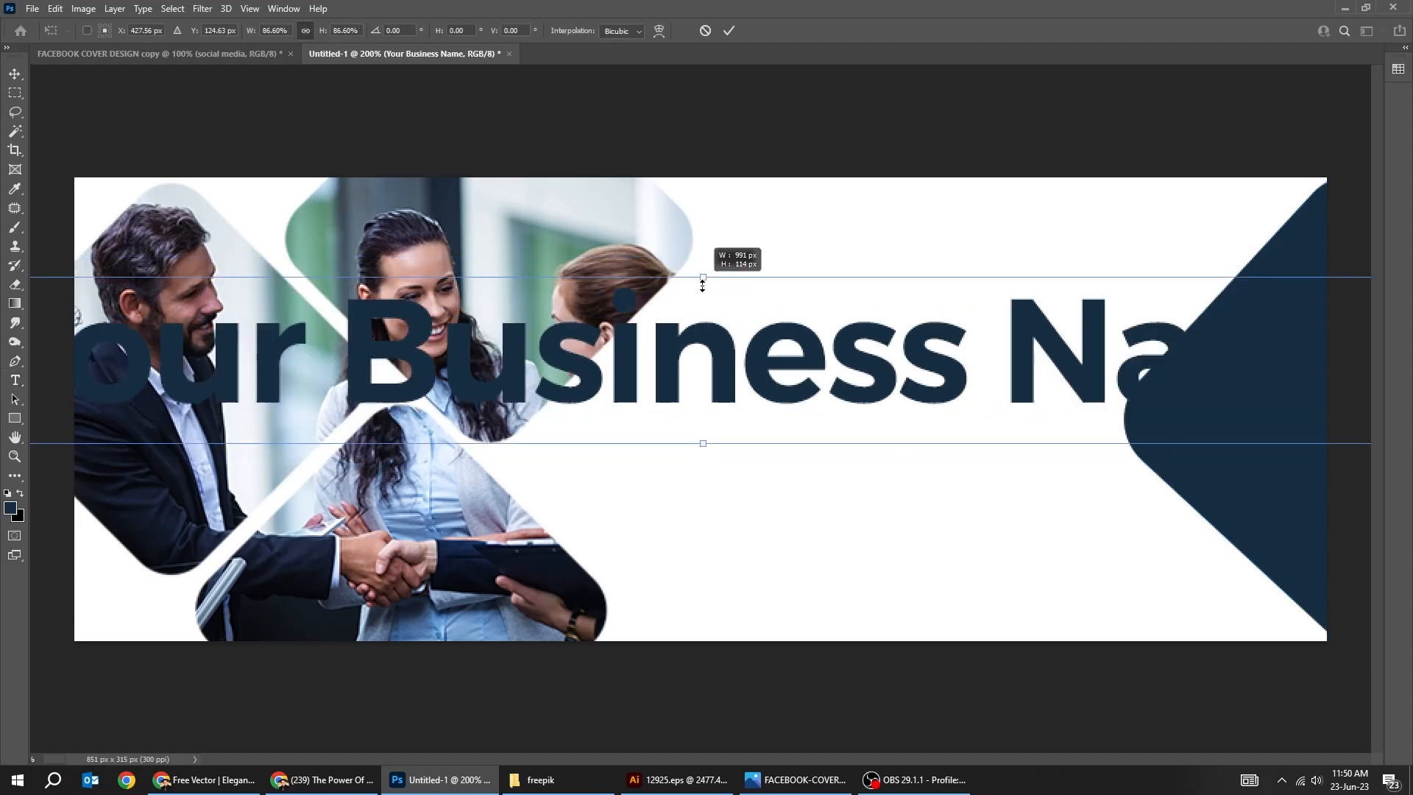
left_click(306, 8)
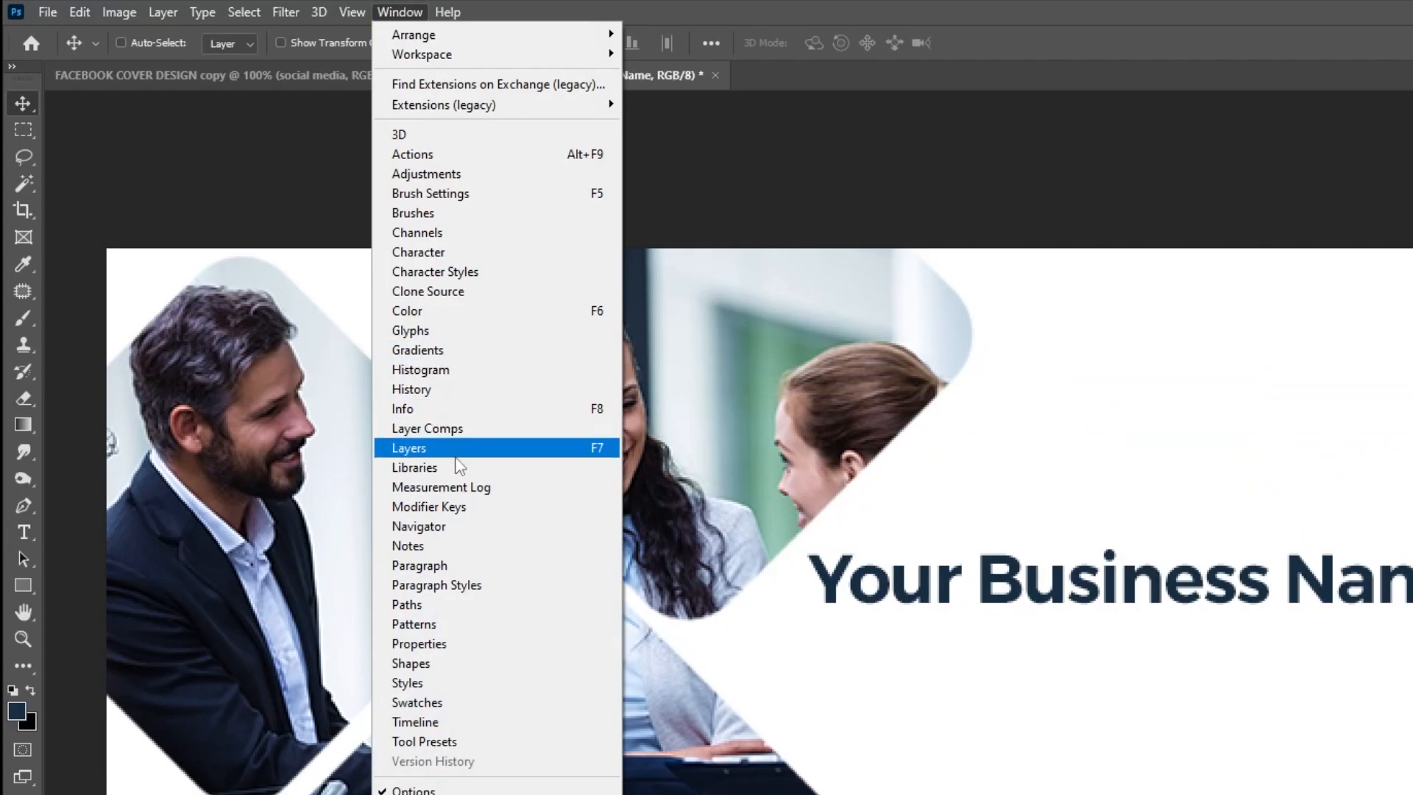
left_click(418, 643)
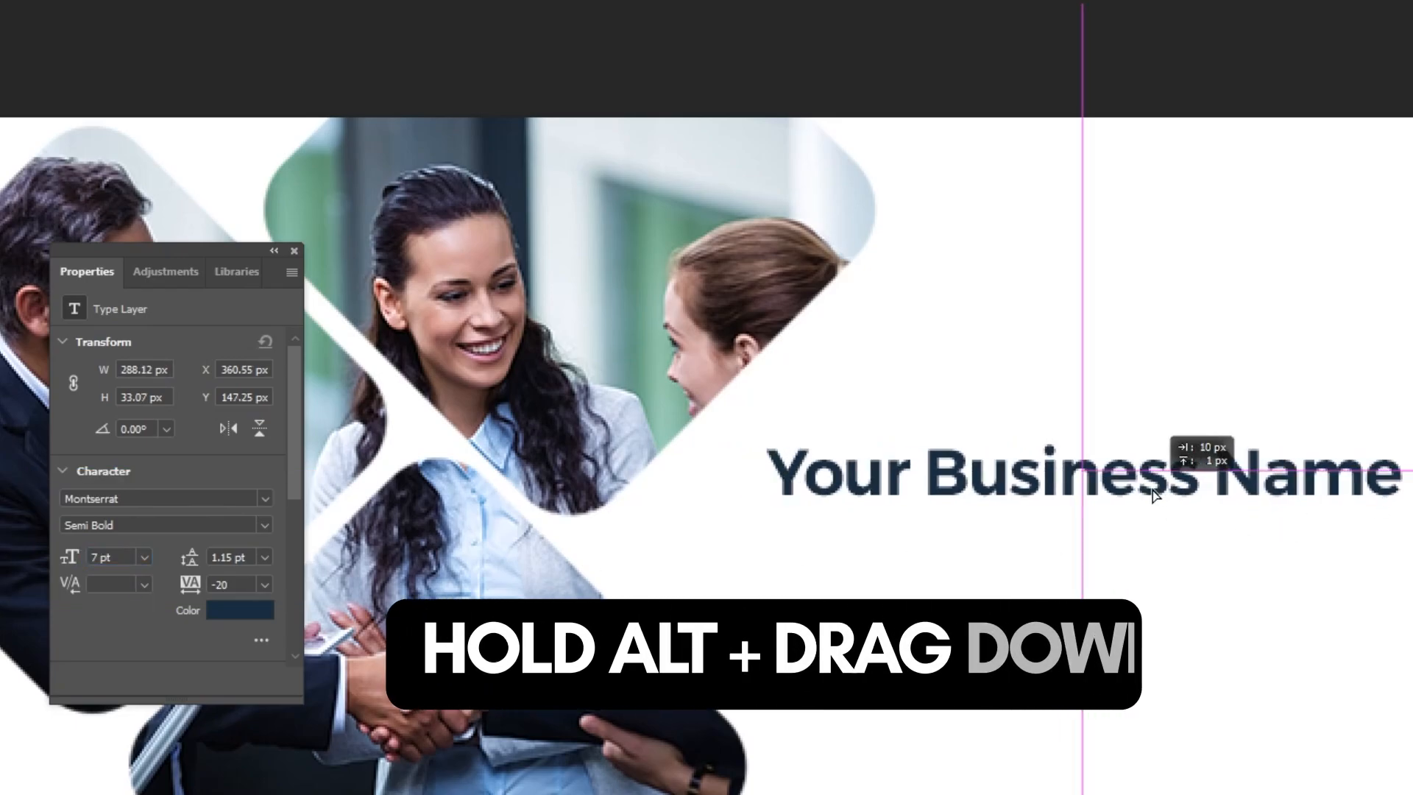
- Duplicate the headline downward as the smaller 'Slogan goes here' line
left_click_drag(1154, 473, 1090, 531)
type("Slogan goes here")
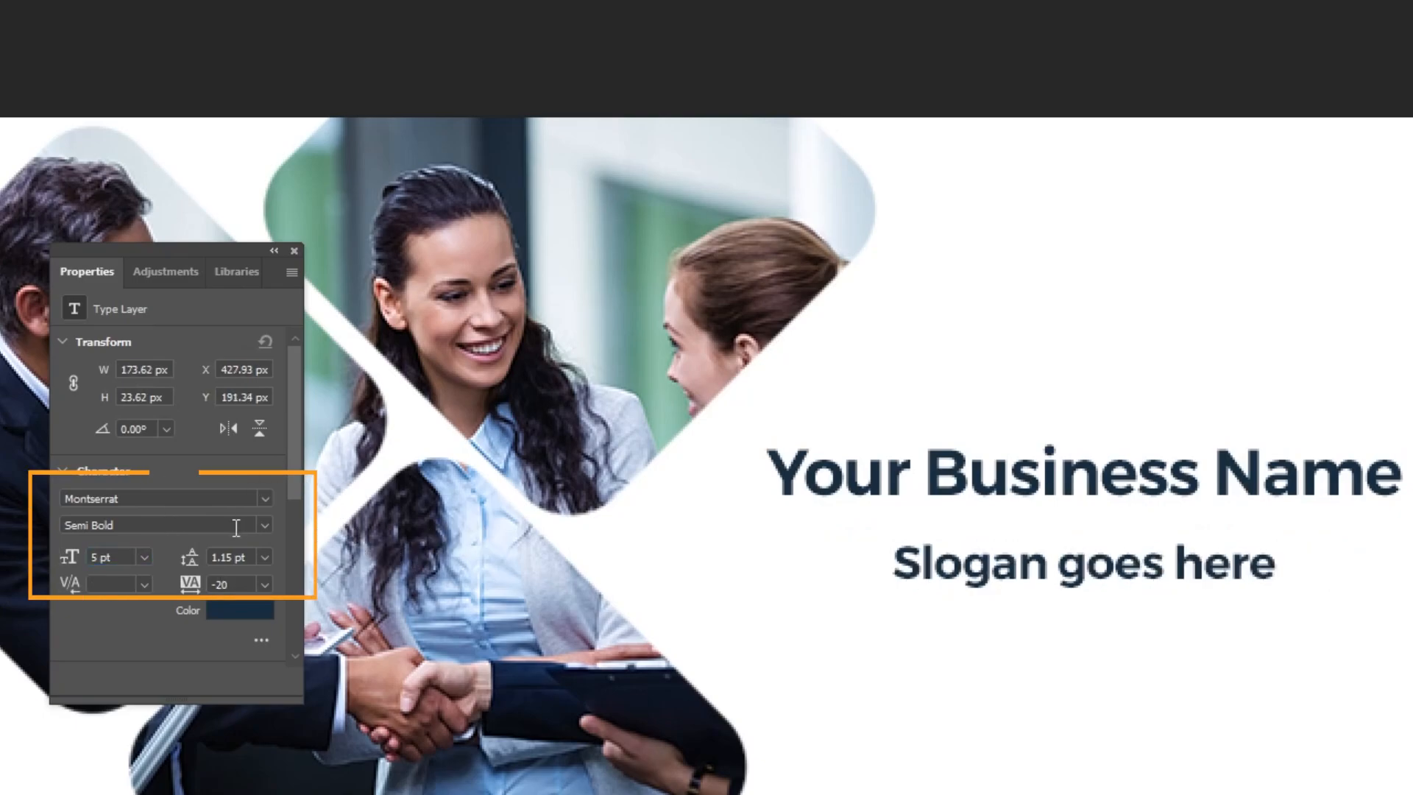
left_click(263, 524)
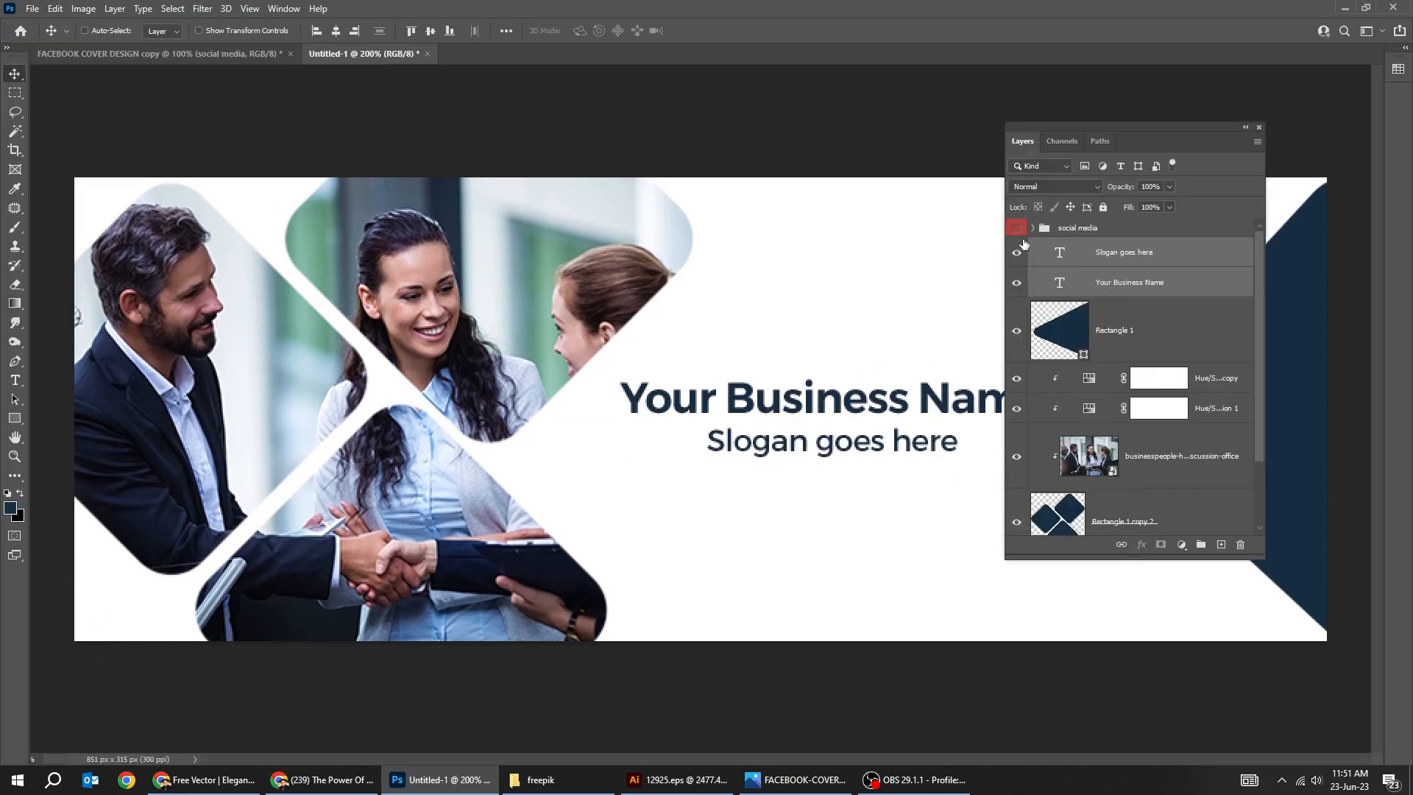
- Show the social media icons group and centre the name and slogan above it
left_click(1015, 227)
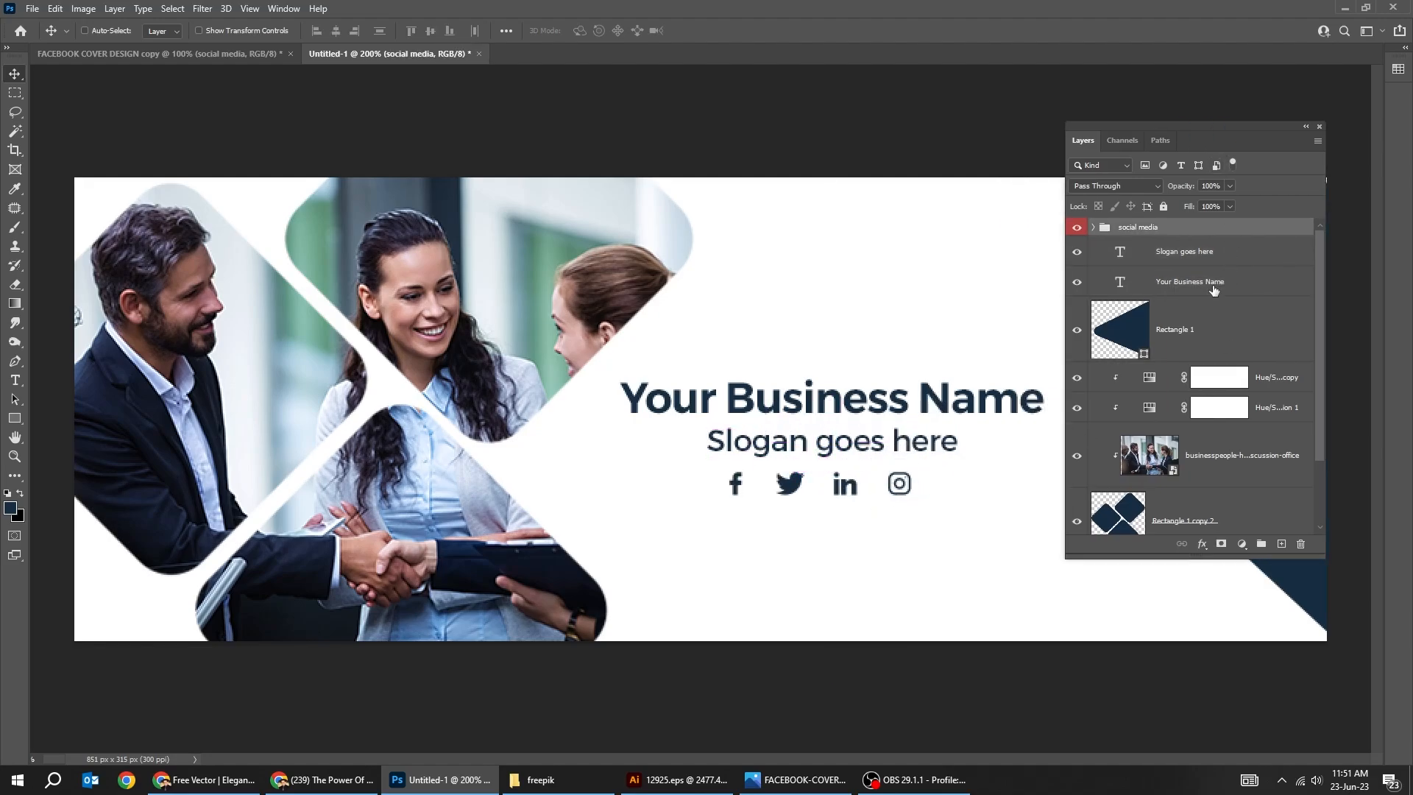
key("Tab")
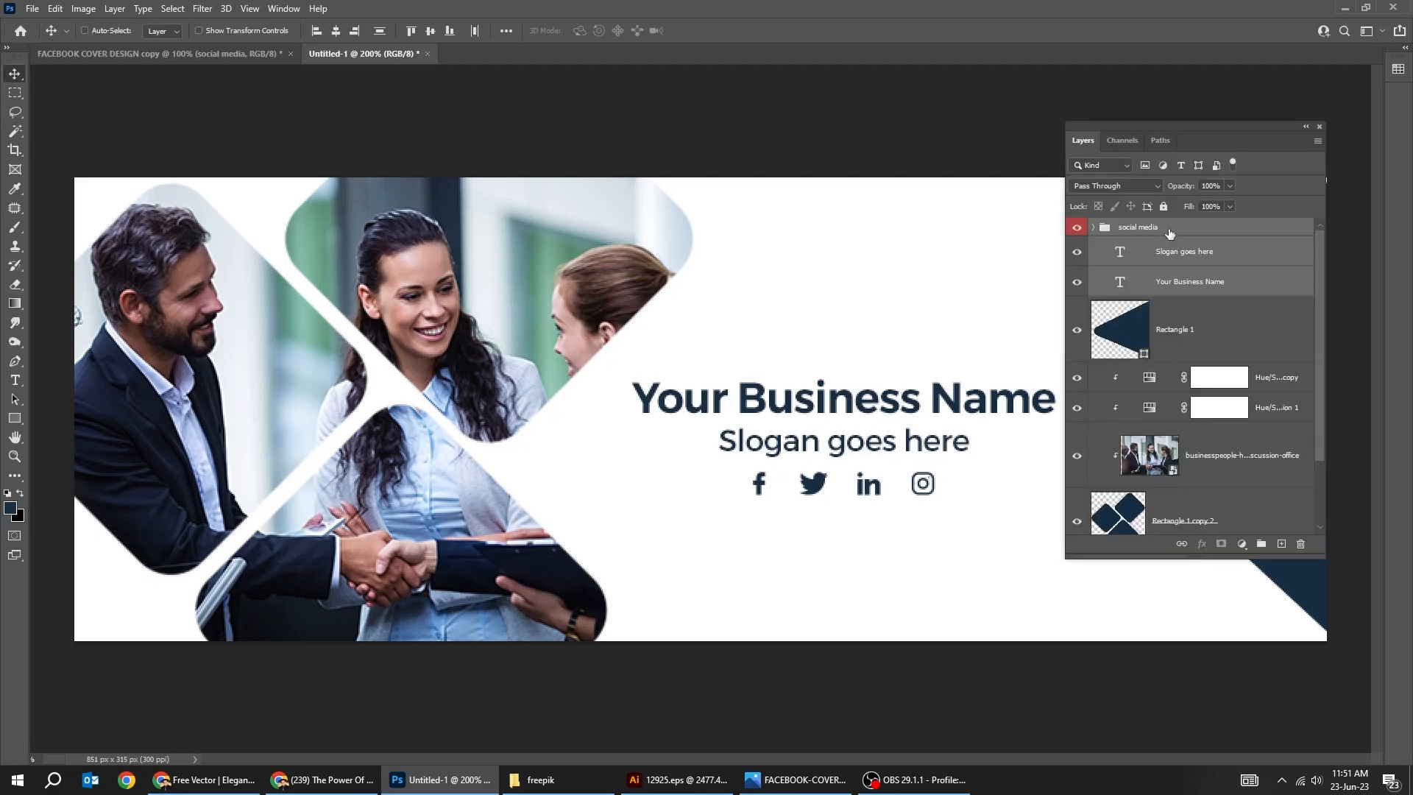
key("Tab")
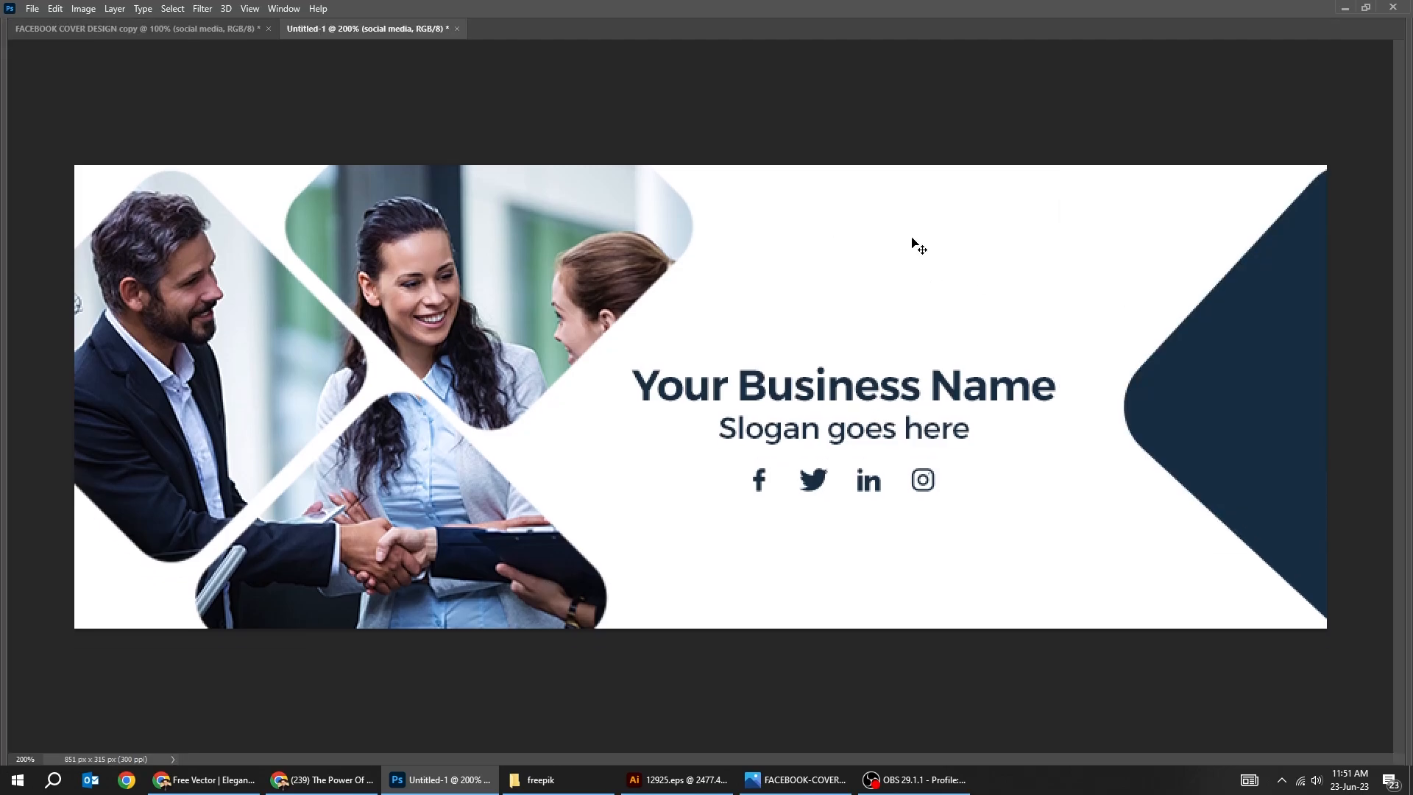
left_click(636, 777)
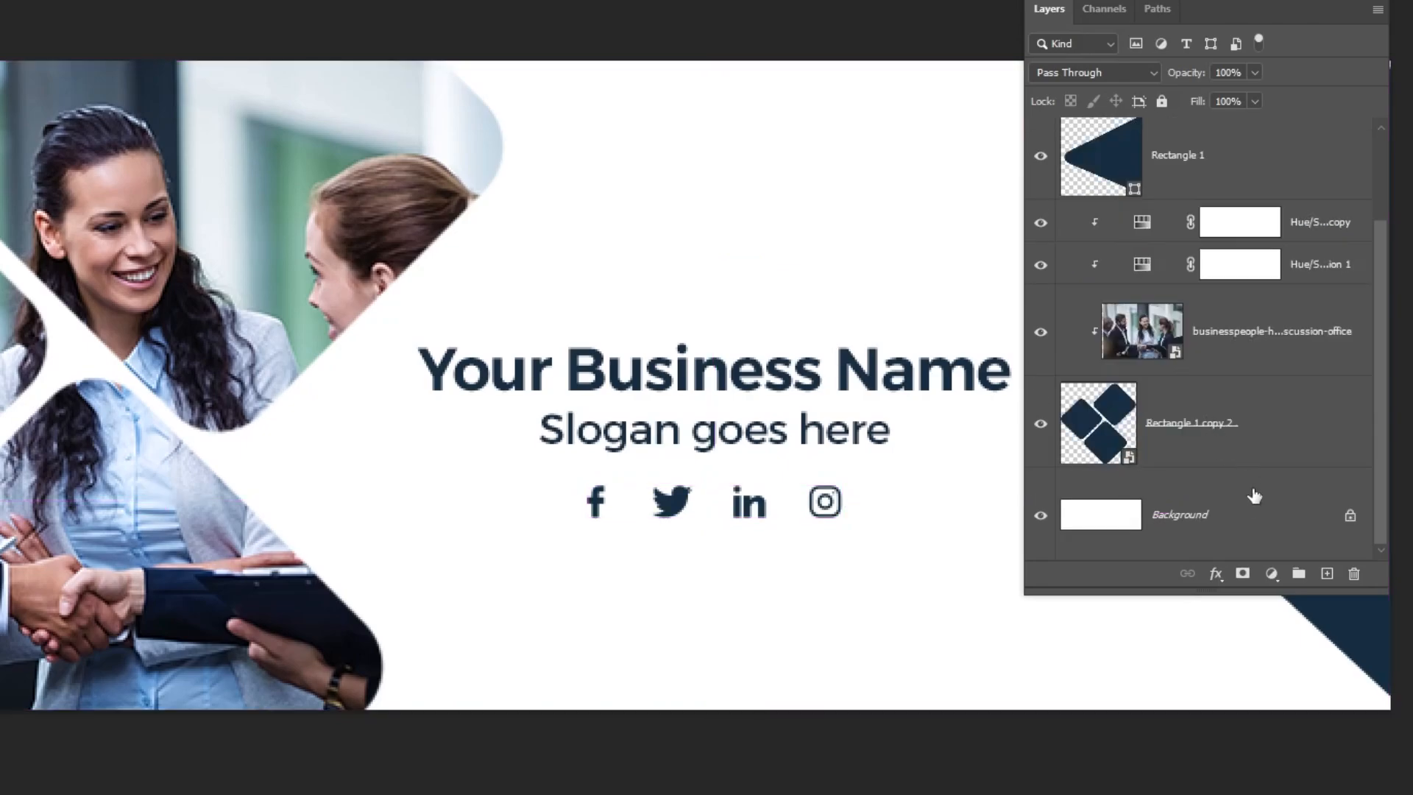
- Select the Background layer so the halftone pattern lands above it
left_click(383, 28)
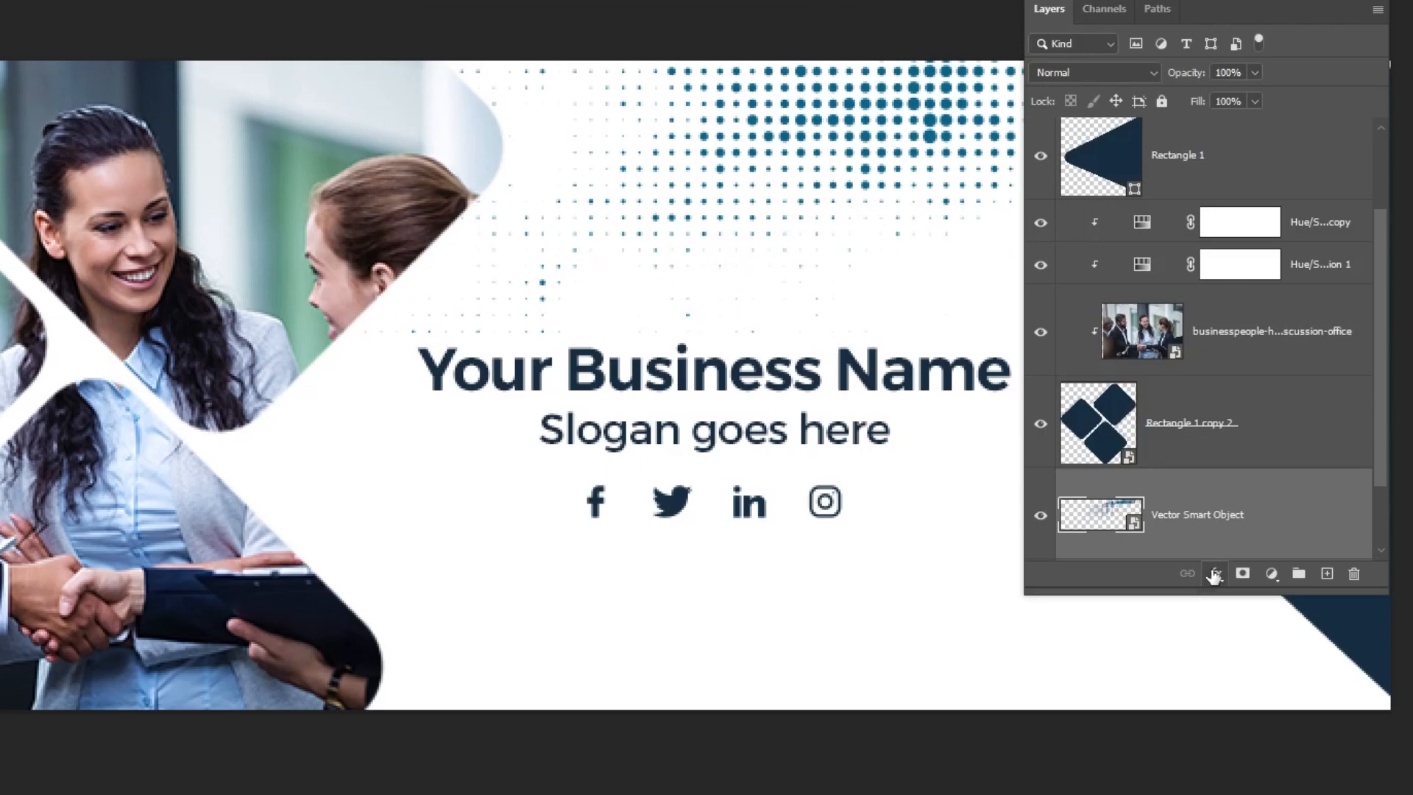
- Apply a Color Overlay of navy #162e42 to the halftone dots layer
left_click(1214, 573)
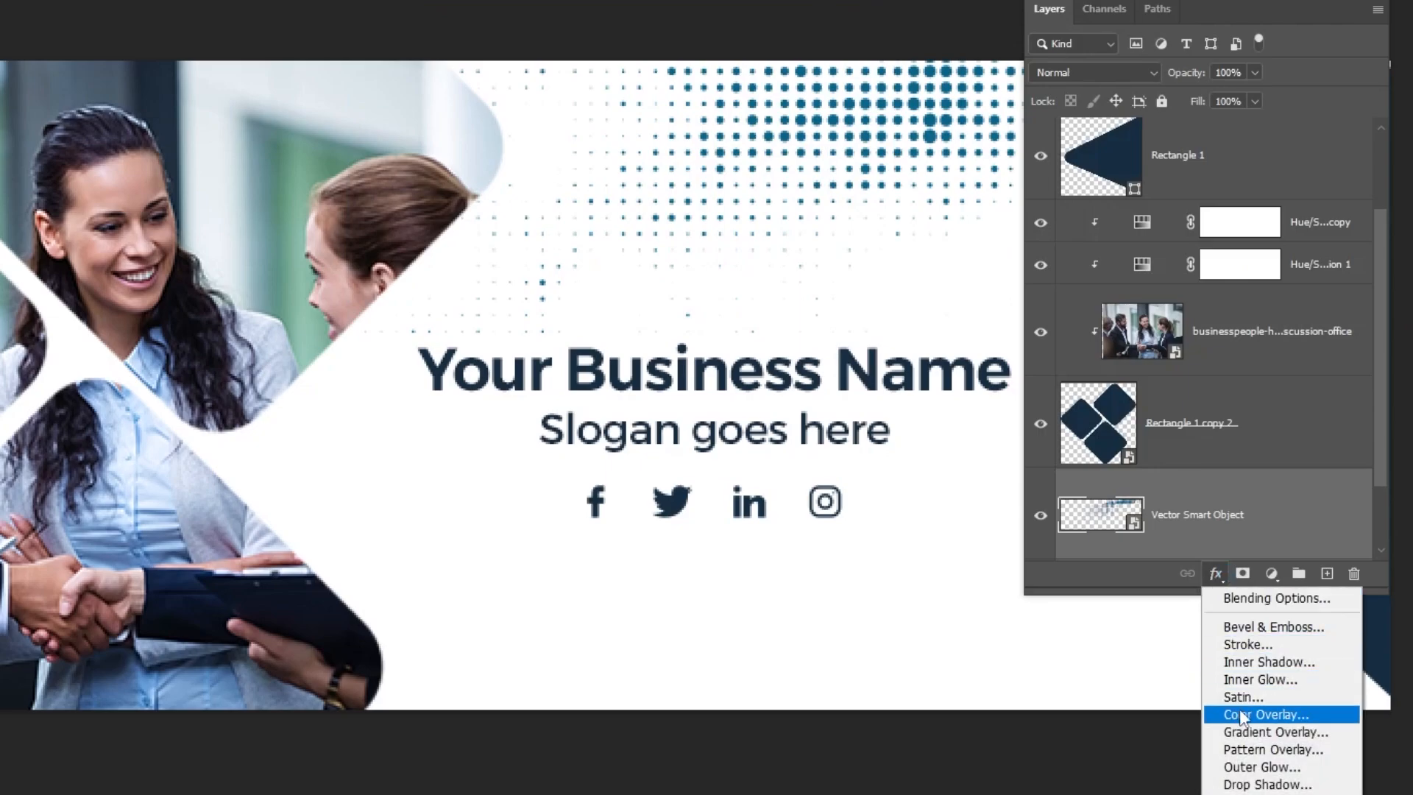
left_click(1276, 713)
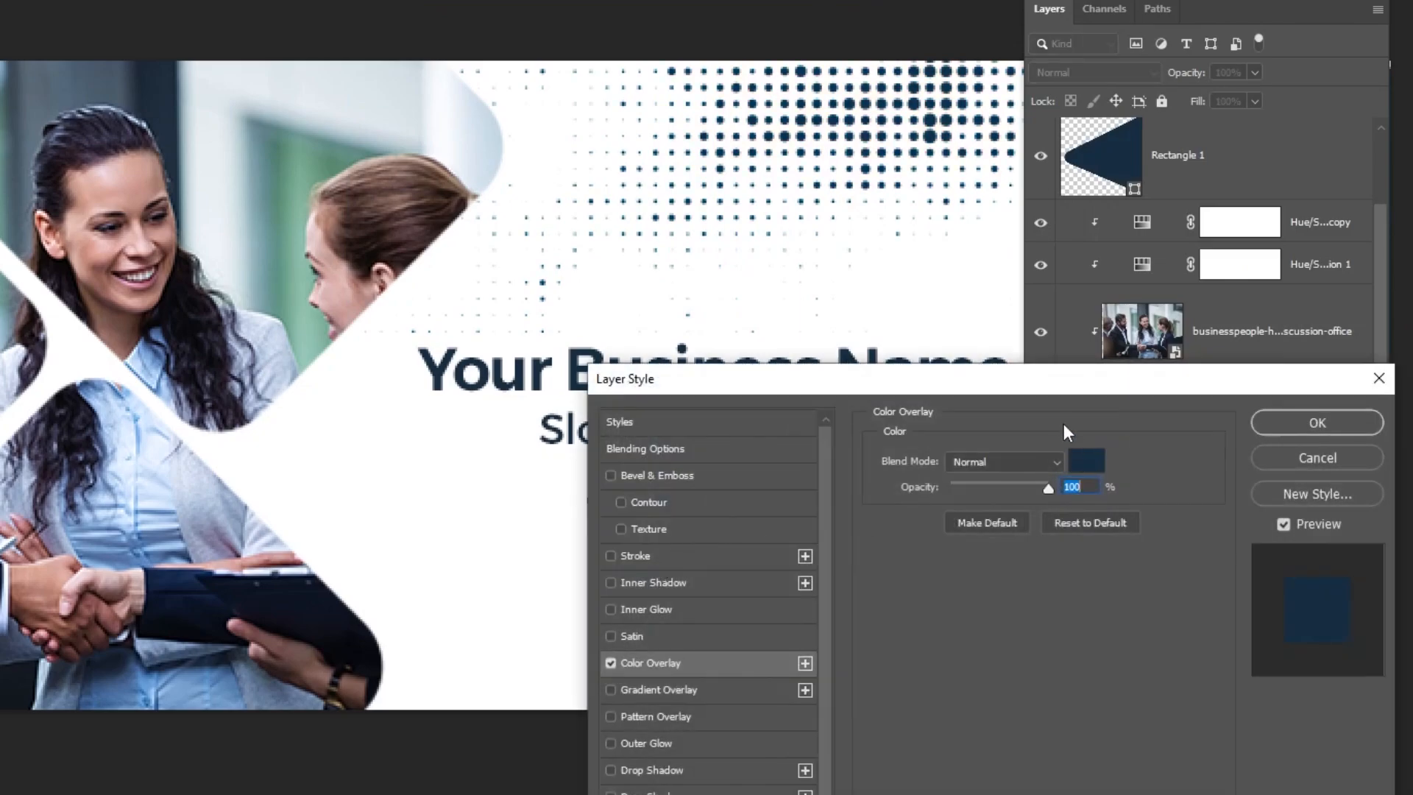
left_click(1086, 461)
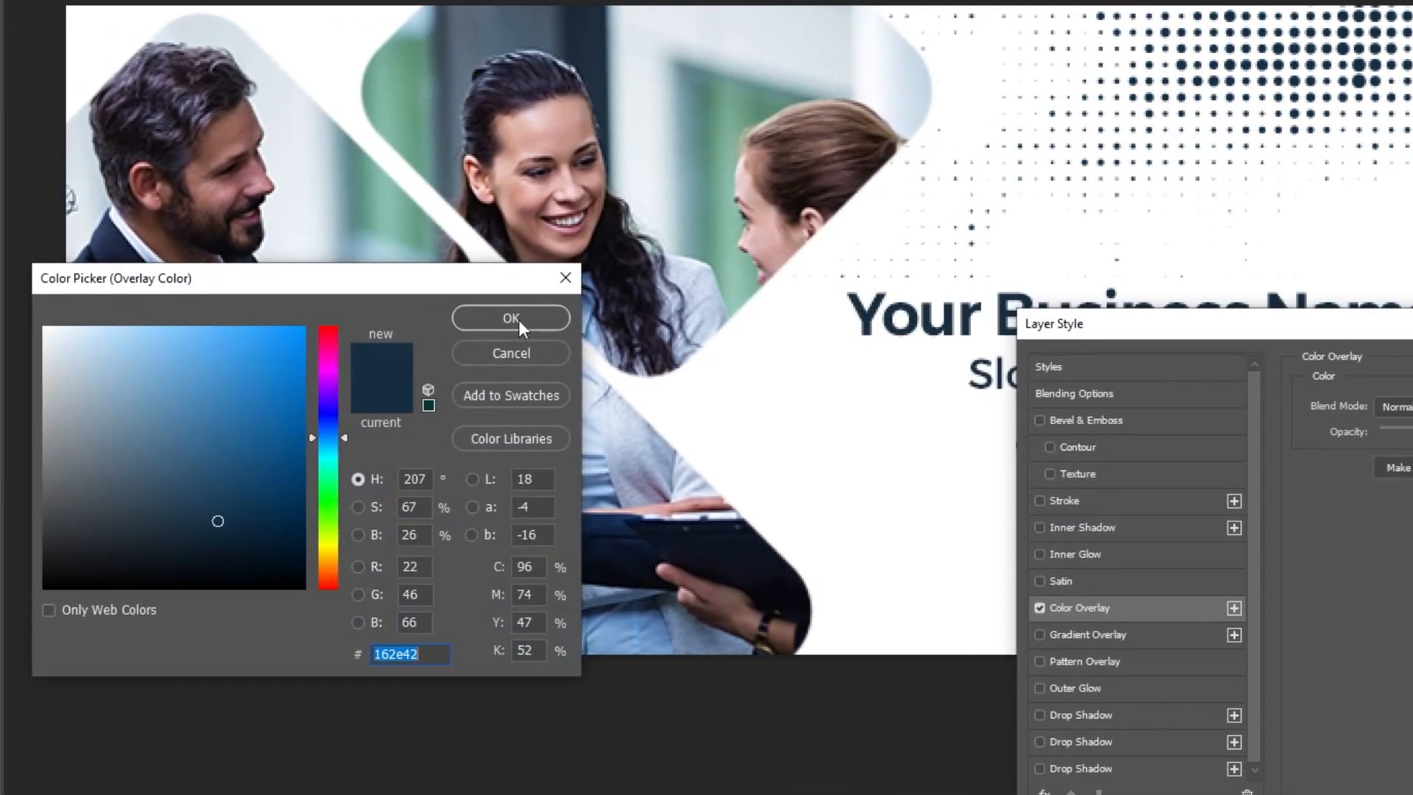
left_click(509, 318)
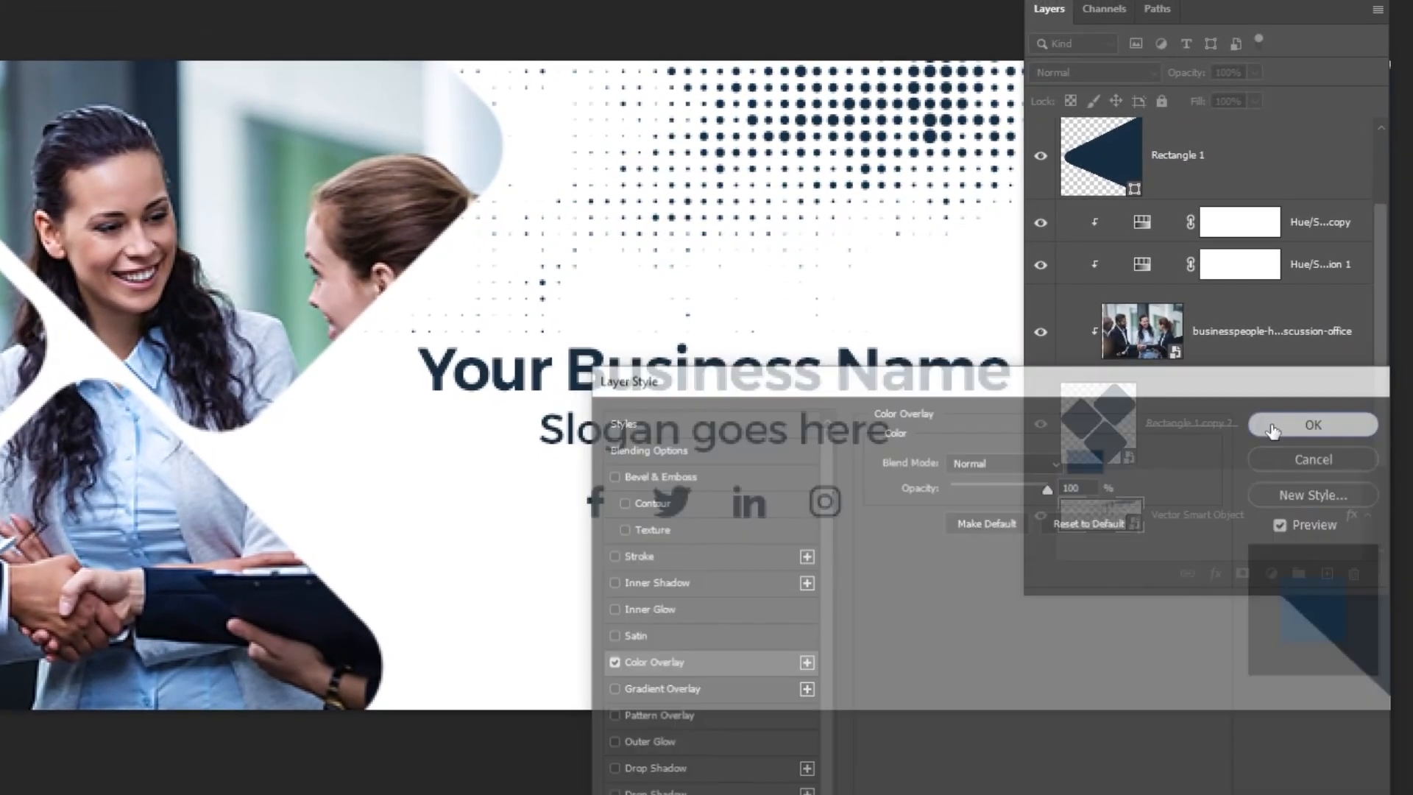
left_click(1313, 424)
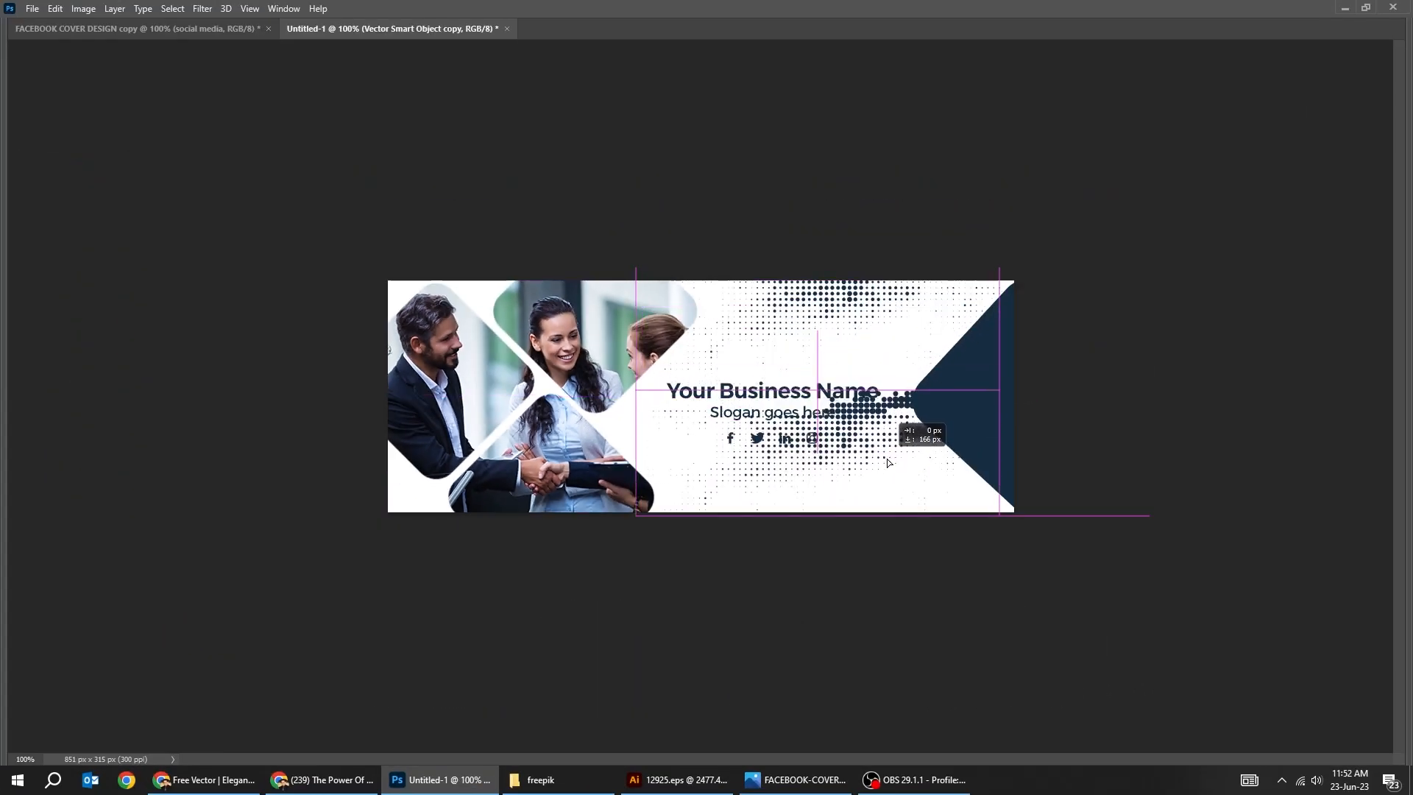
- Flip the copied dot pattern vertically with Ctrl+T and commit it at the bottom edge
key("ctrl+t")
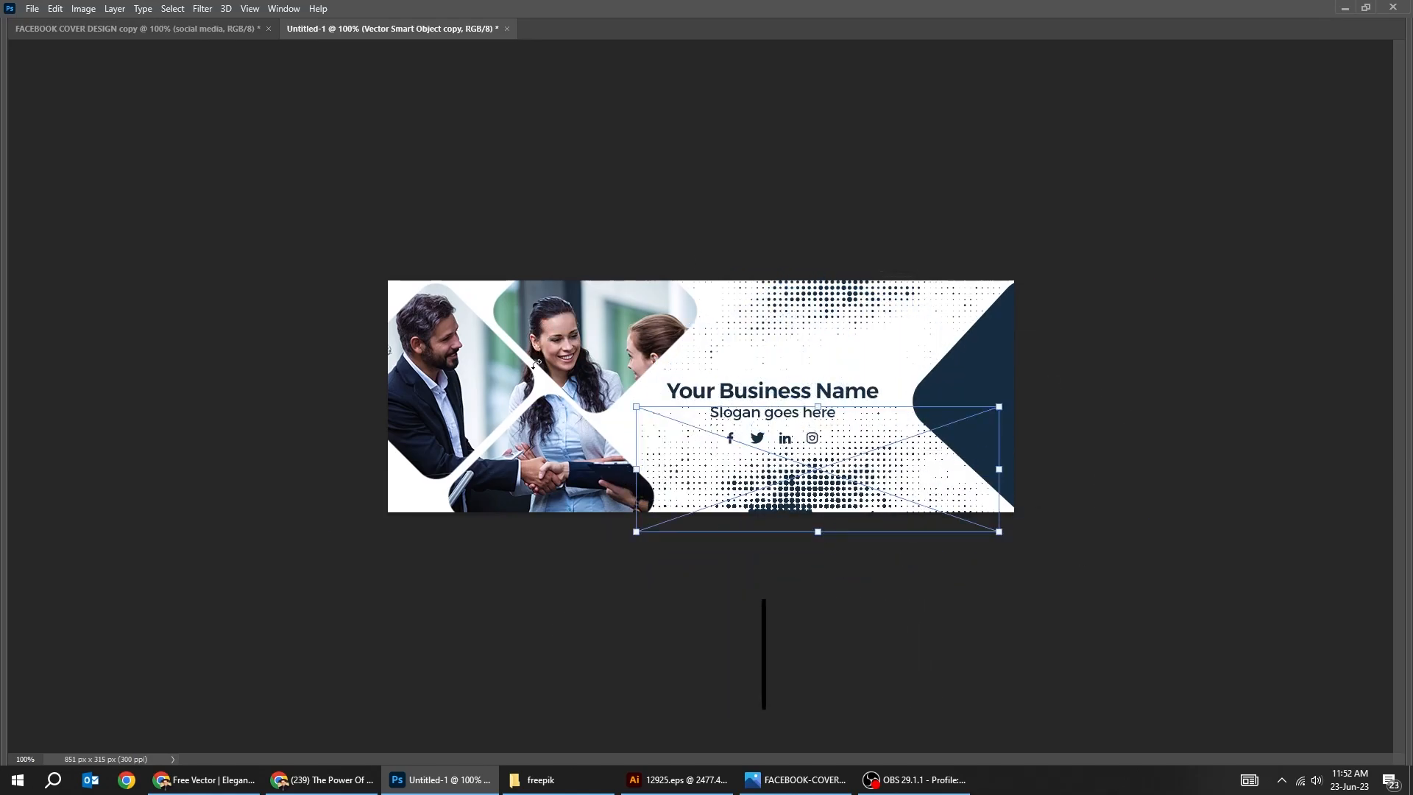
key("Enter")
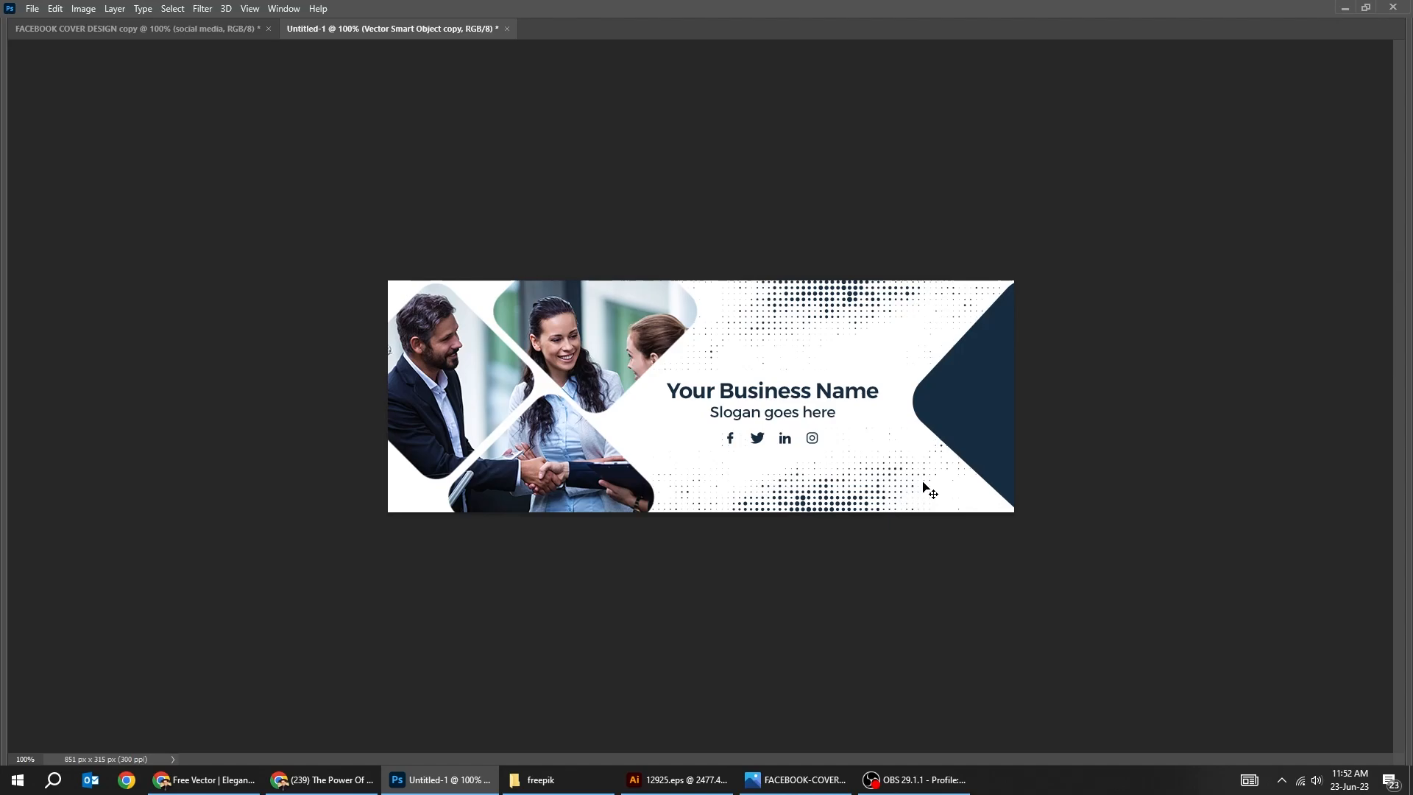